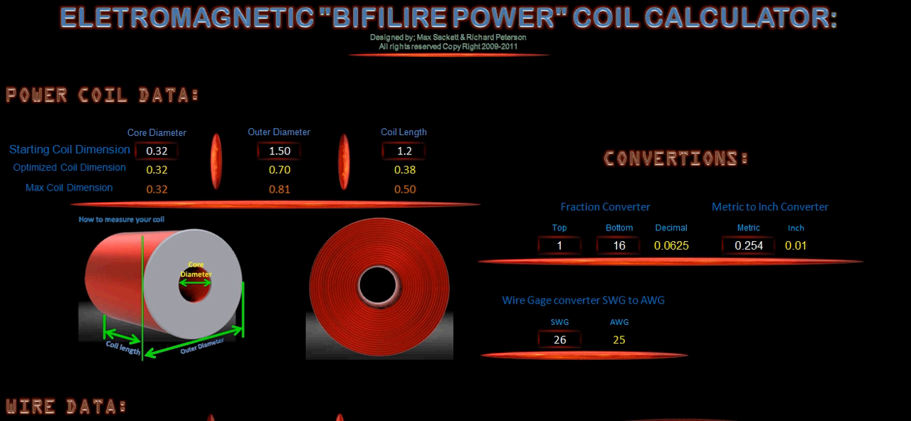
mouse_move(105, 211)
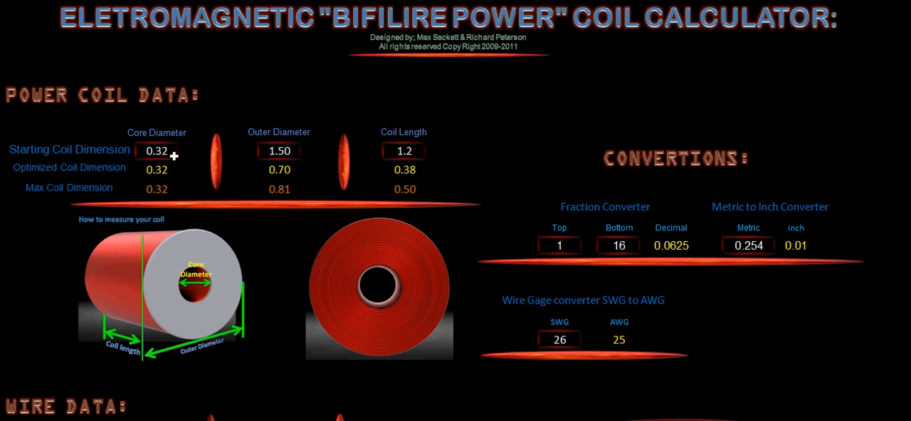
mouse_move(405, 149)
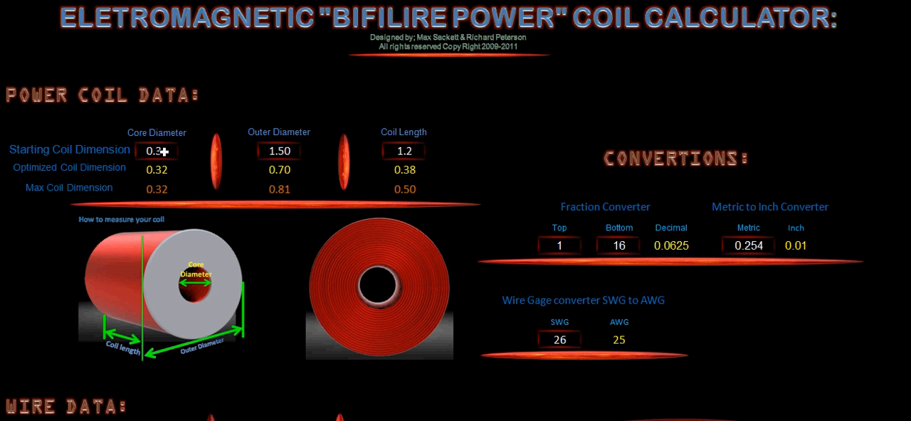
- Enter a 0.5 starting core diameter and a 2 outer diameter
left_click(155, 150)
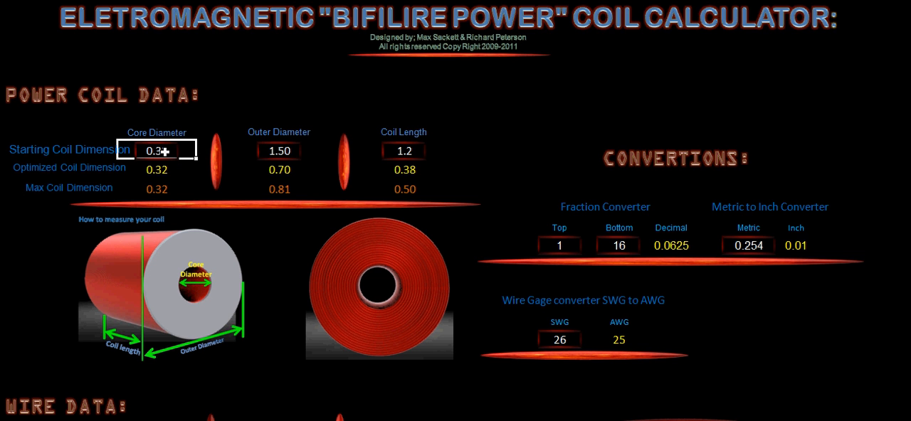
type(".5")
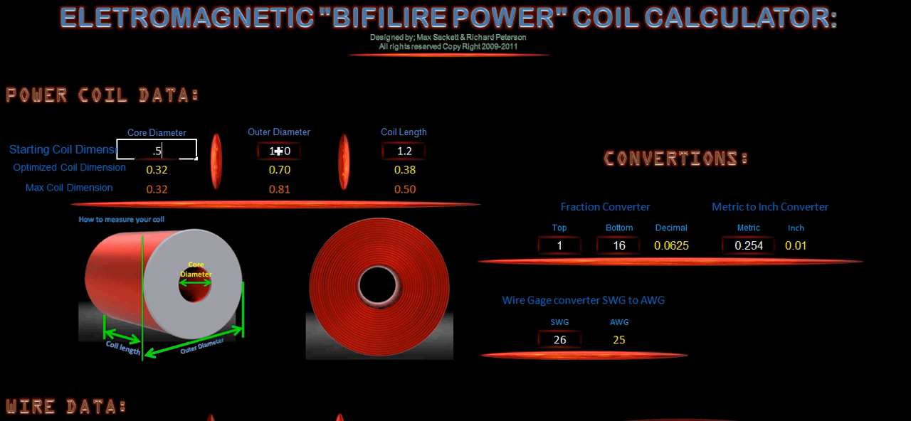
left_click(279, 150)
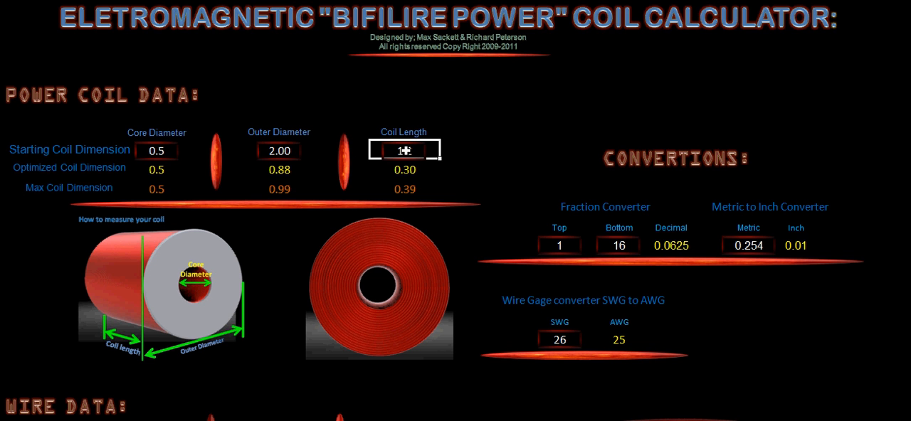
type("2")
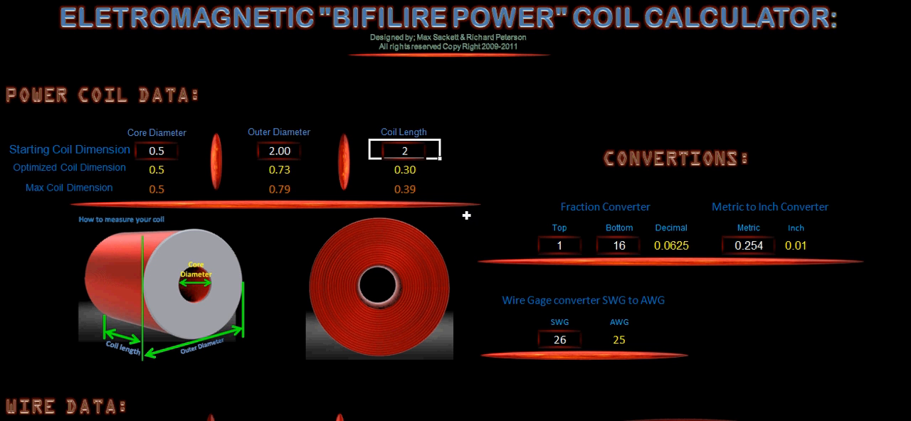
mouse_move(868, 270)
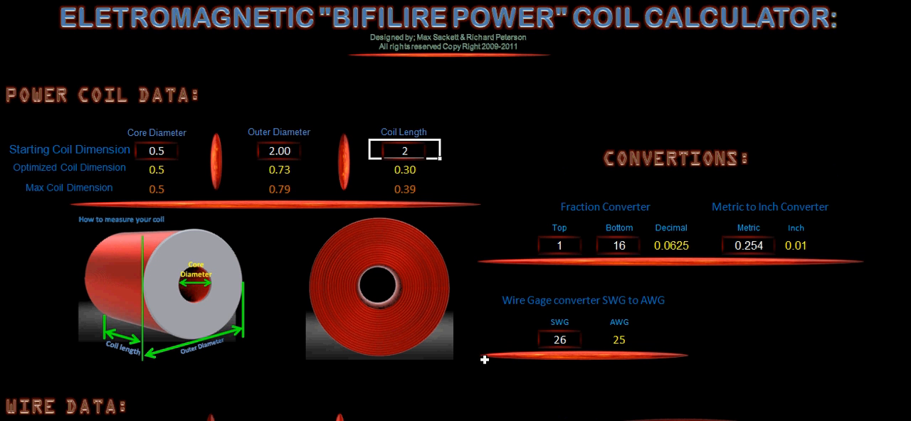
mouse_move(552, 260)
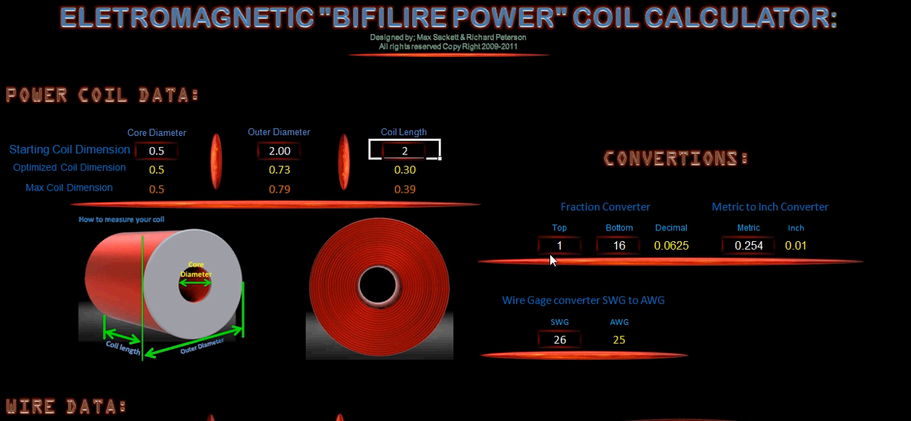
mouse_move(638, 259)
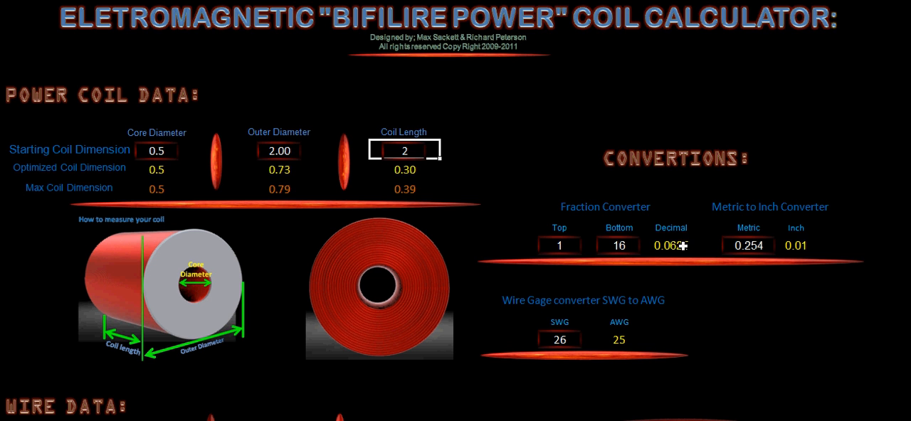
mouse_move(734, 301)
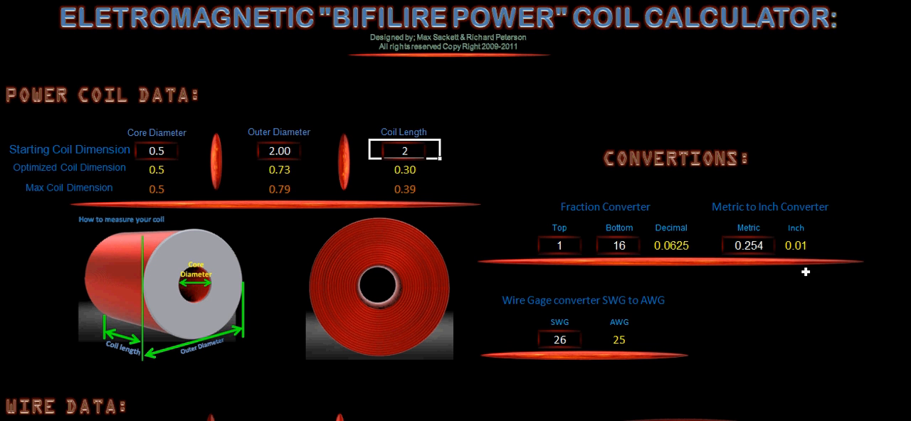
mouse_move(466, 329)
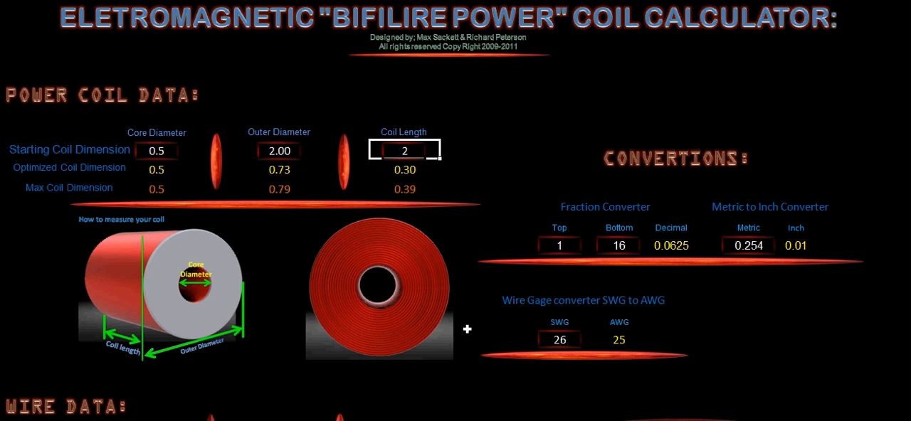
mouse_move(800, 341)
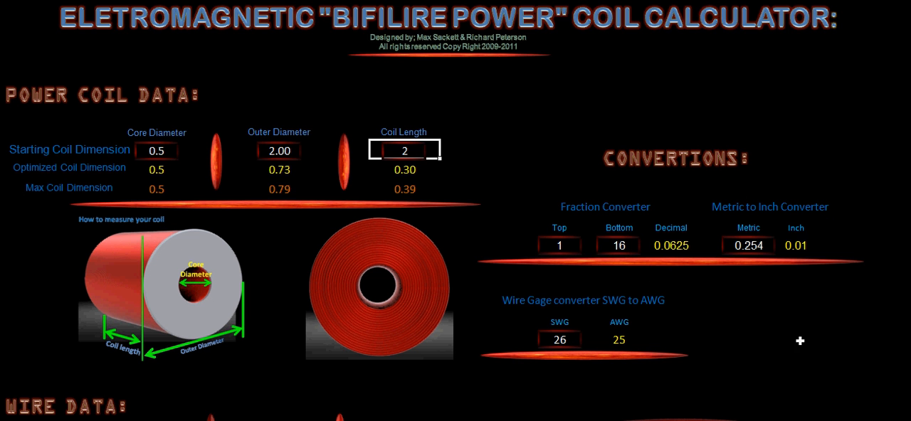
- Scroll through Wire Data to check 26 AWG results: 118 turns per layer, 20.686 m wire
scroll("down", 3)
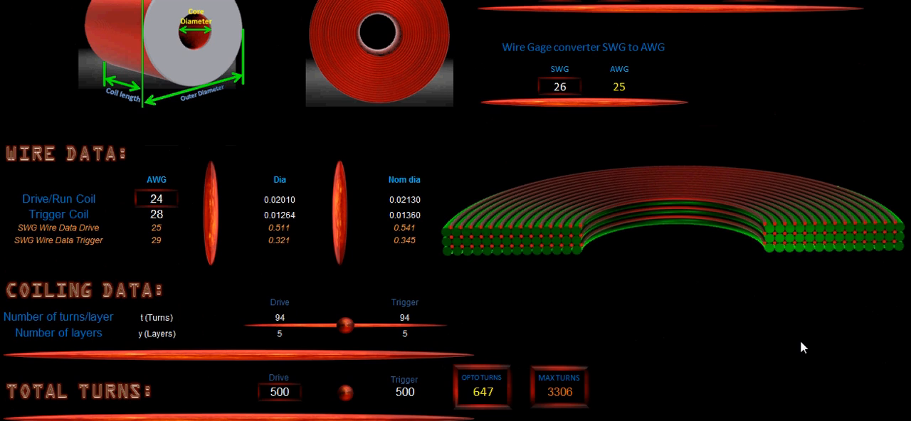
scroll("down", 3)
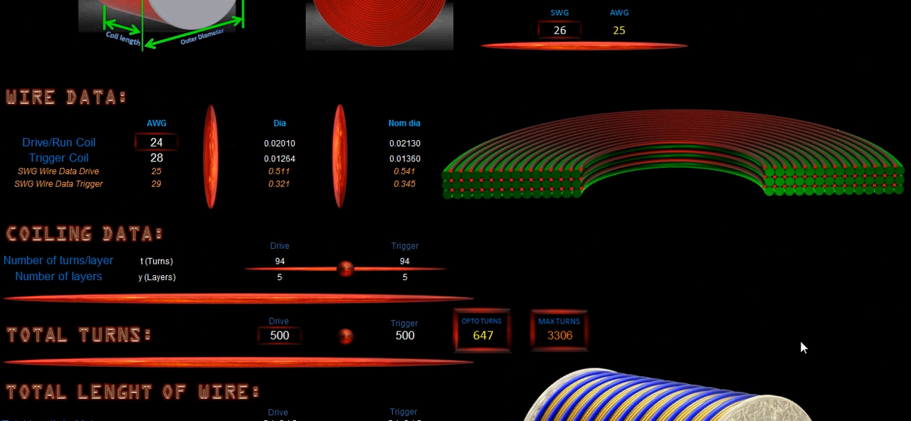
mouse_move(81, 148)
type("26")
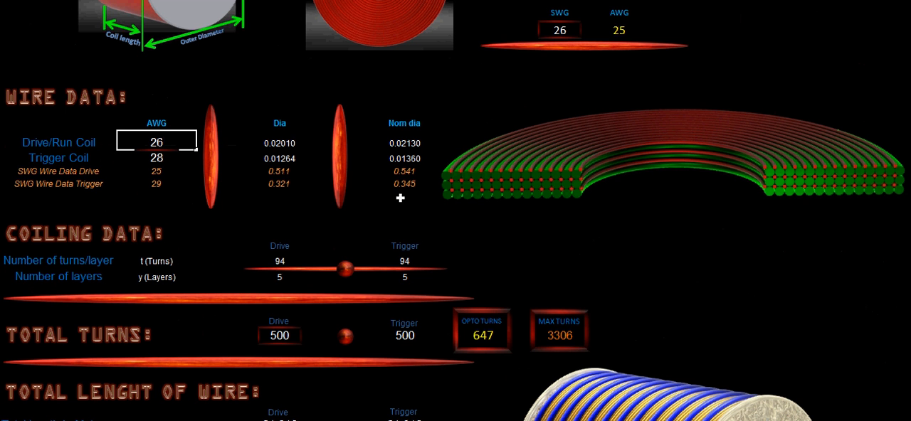
scroll("down", 3)
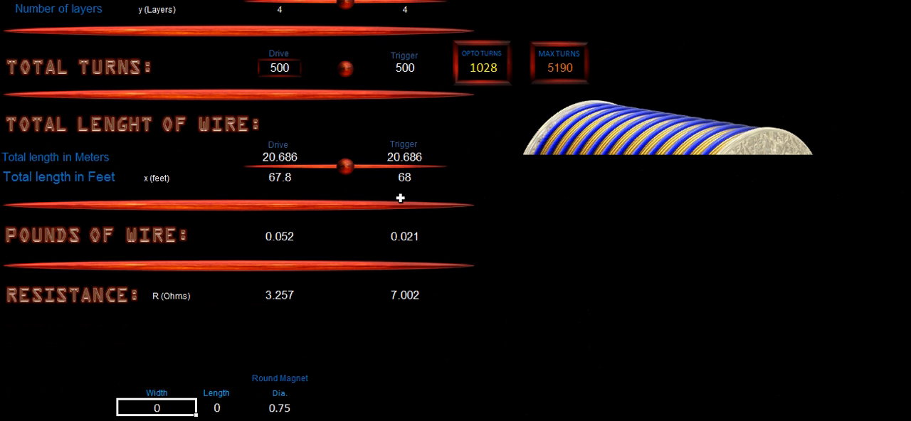
scroll("up", 3)
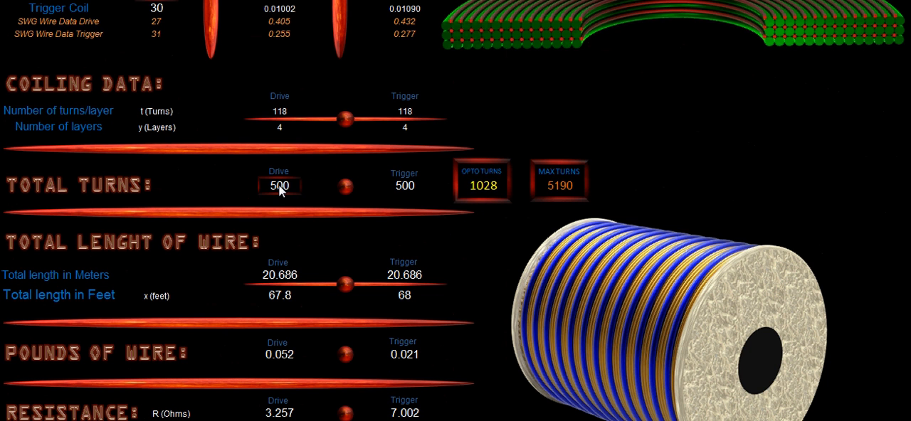
mouse_move(464, 192)
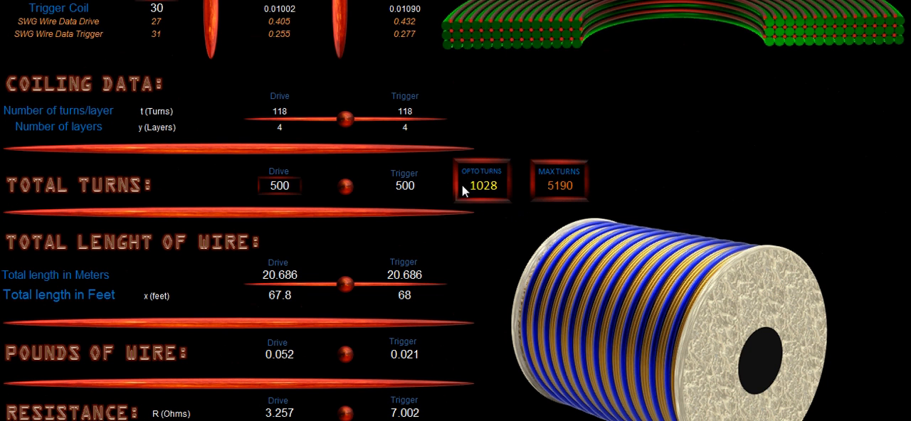
mouse_move(494, 195)
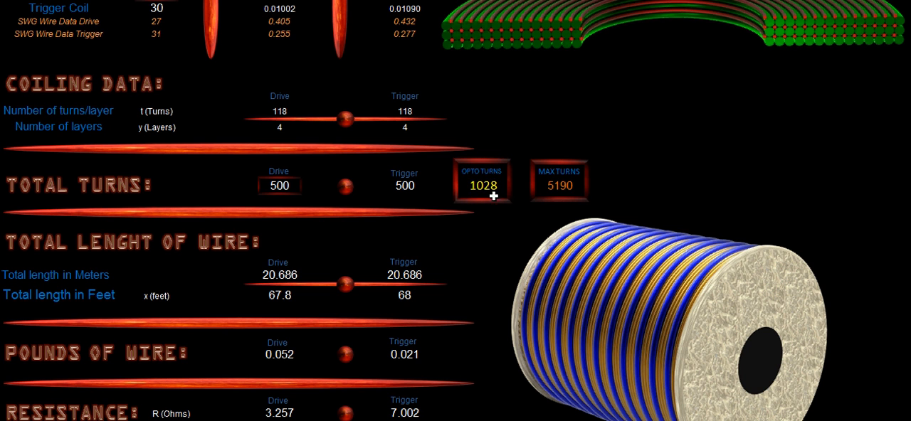
mouse_move(573, 191)
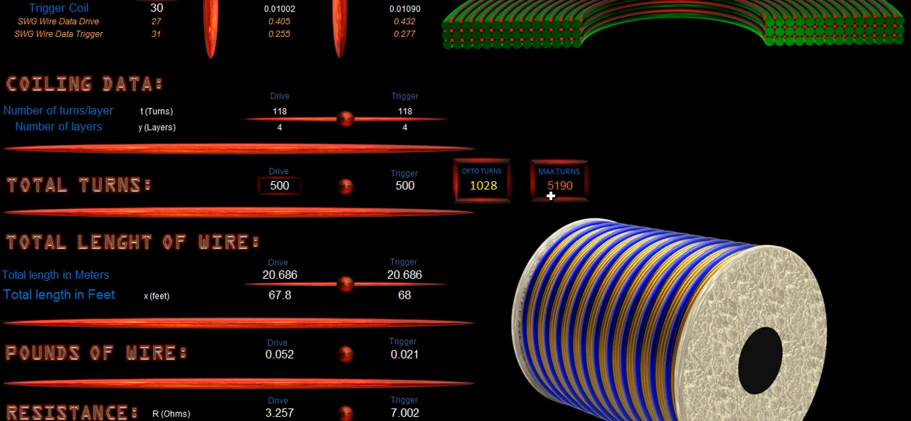
mouse_move(574, 206)
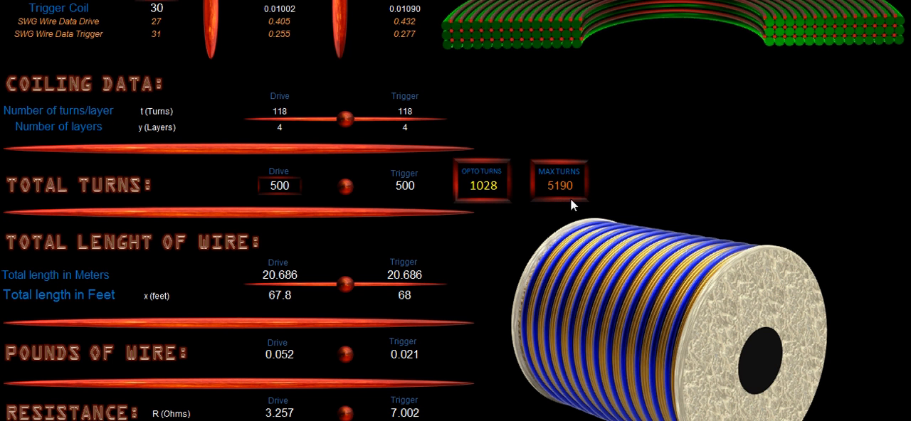
mouse_move(255, 167)
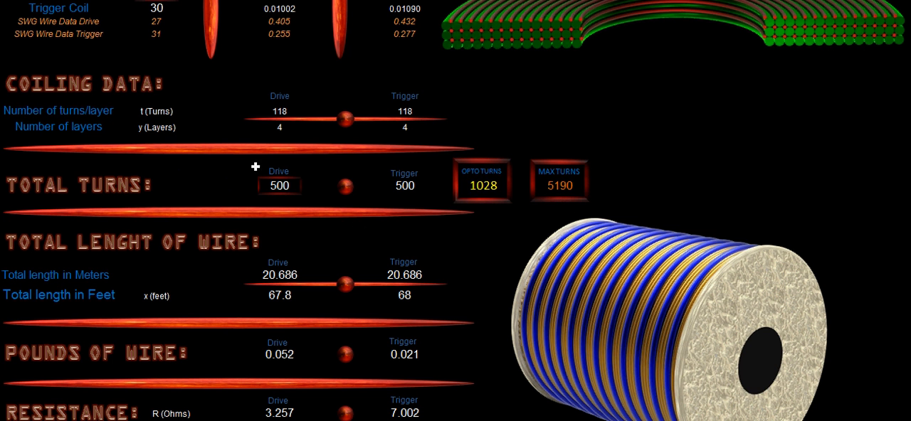
- Enter 5190 drive turns and review the 44 layers, 526.543 m wire and 82.899 ohms
scroll("up", 3)
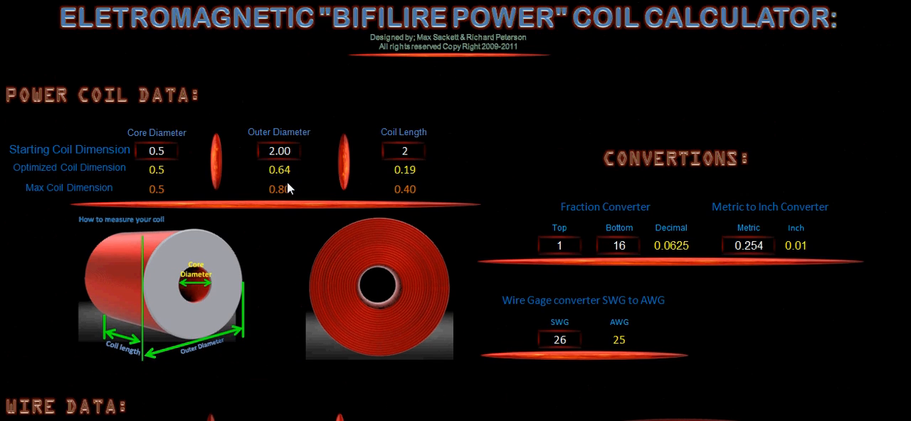
mouse_move(68, 174)
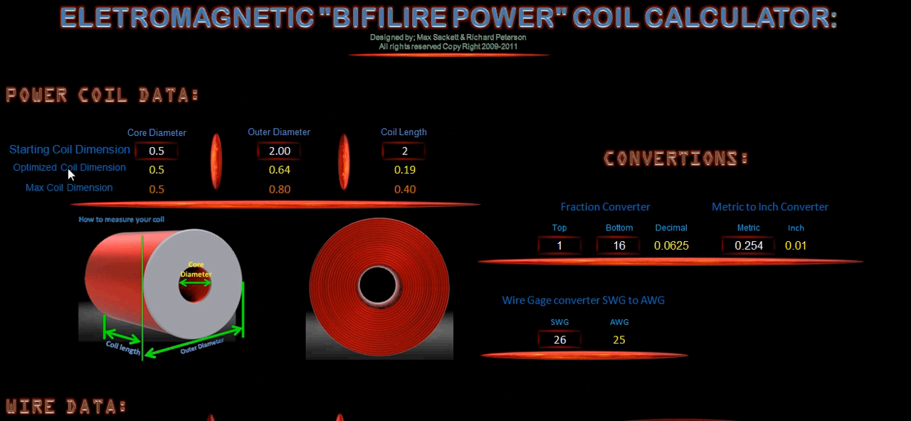
mouse_move(418, 170)
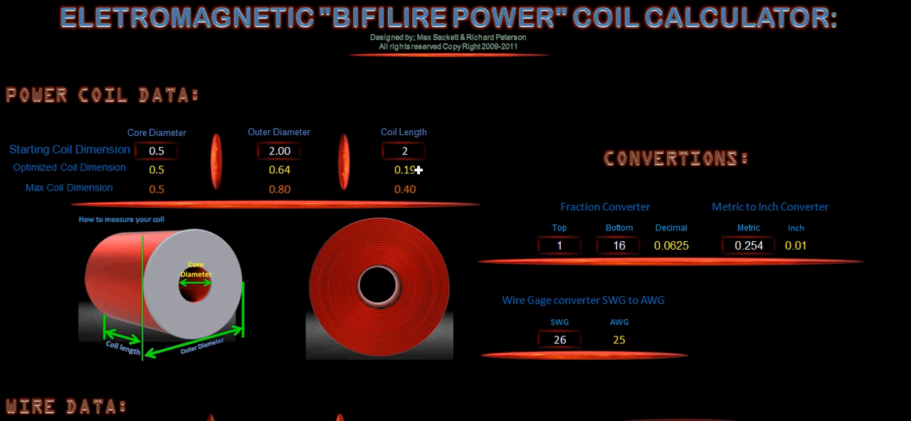
scroll("down", 3)
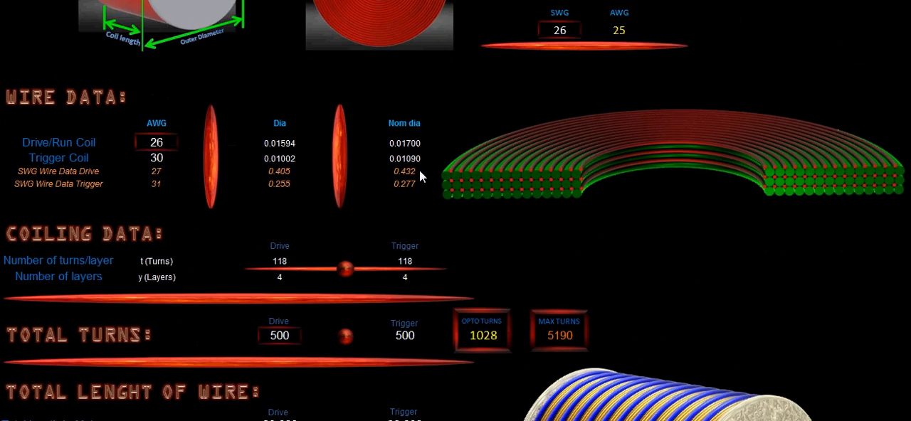
scroll("down", 3)
type("5")
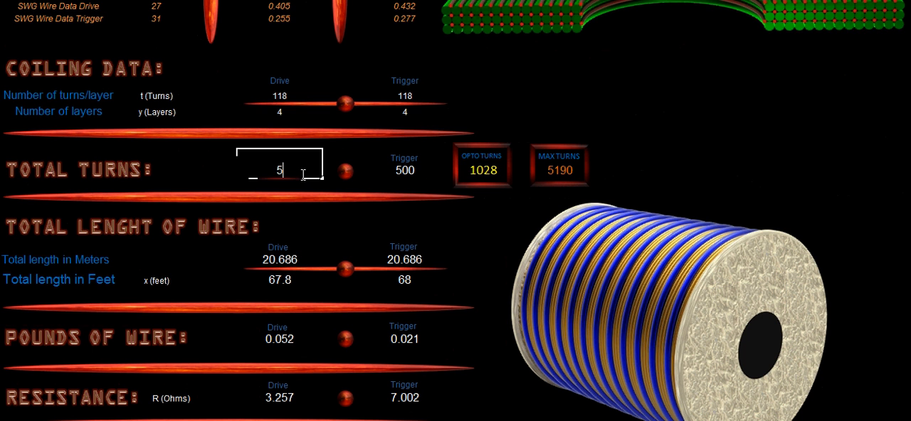
type("190")
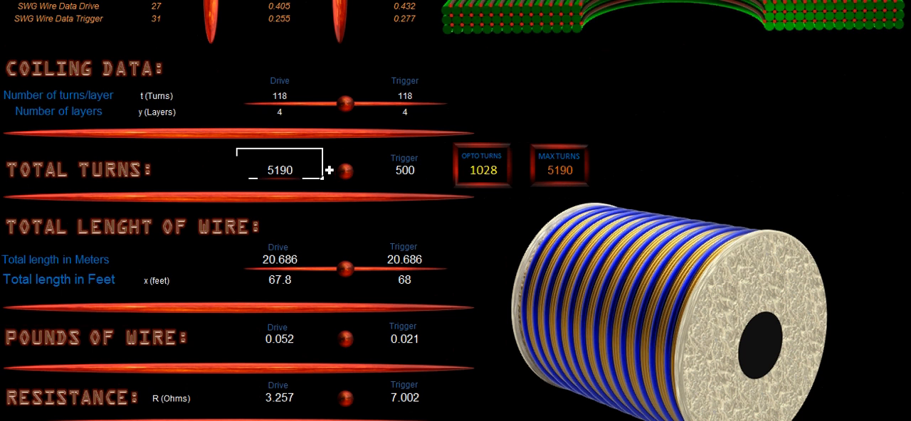
scroll("up", 3)
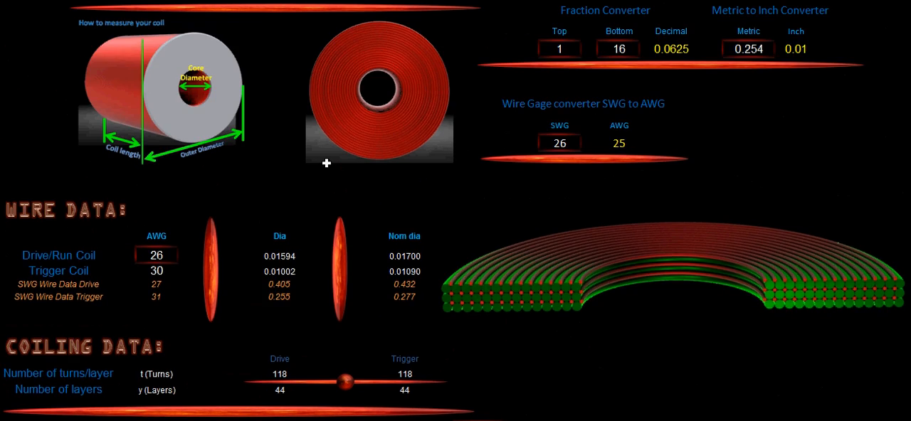
scroll("up", 3)
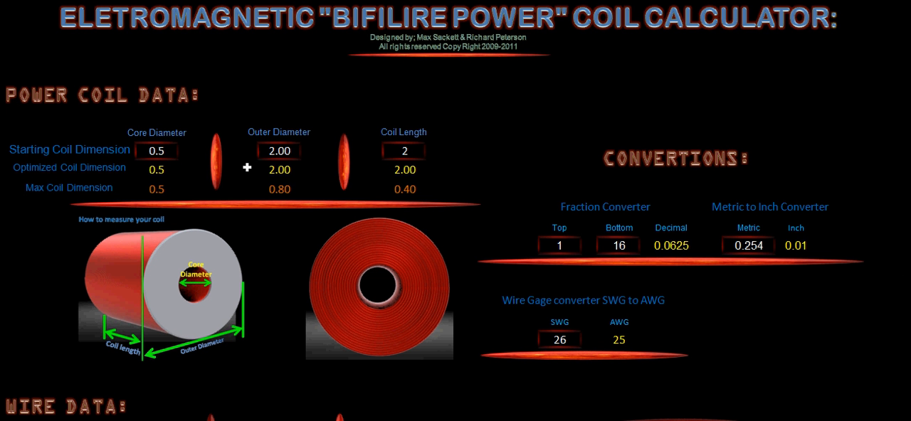
scroll("down", 3)
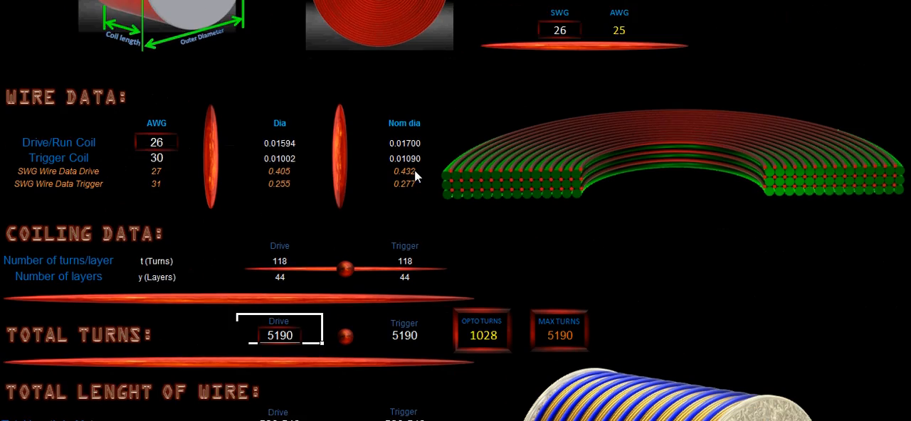
scroll("down", 3)
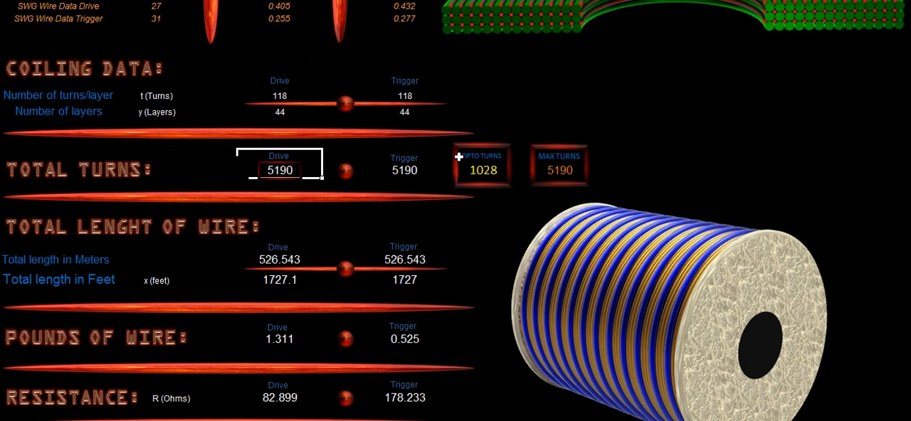
mouse_move(354, 226)
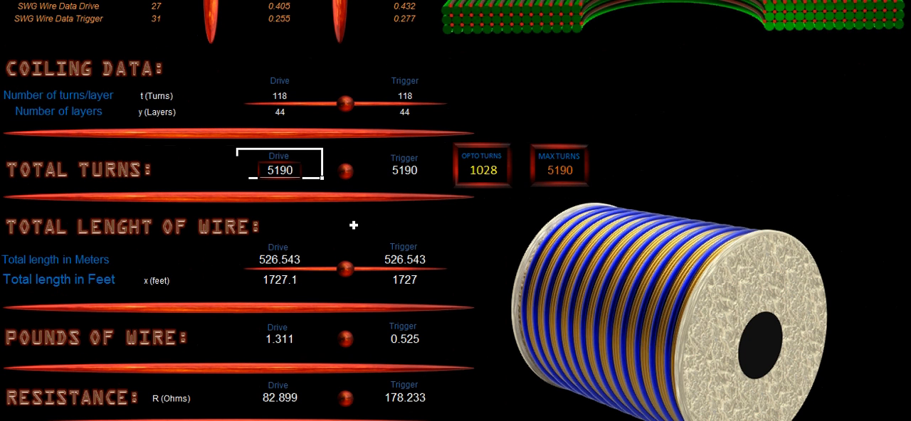
mouse_move(498, 180)
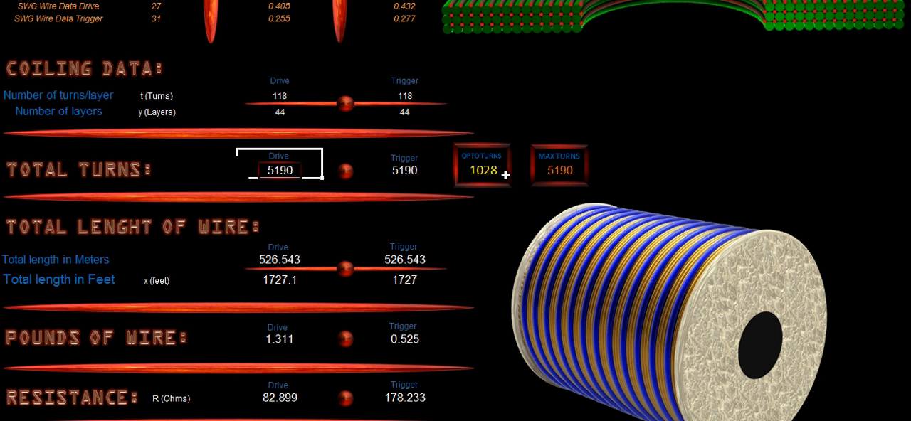
scroll("down", 3)
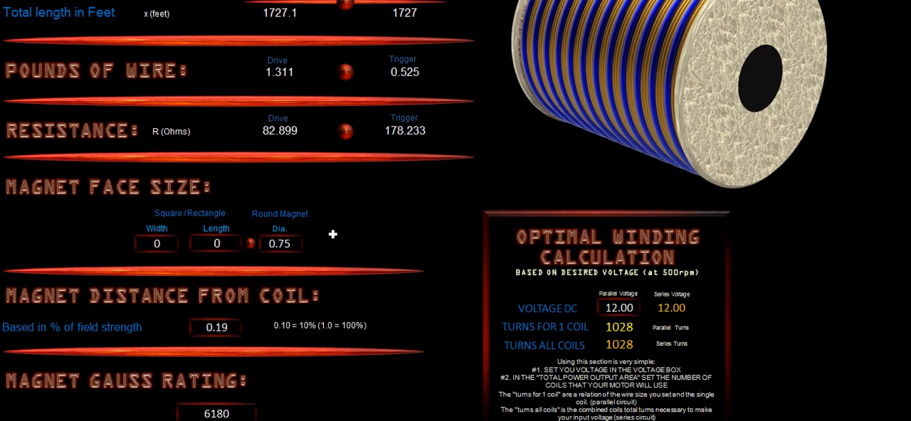
scroll("up", 3)
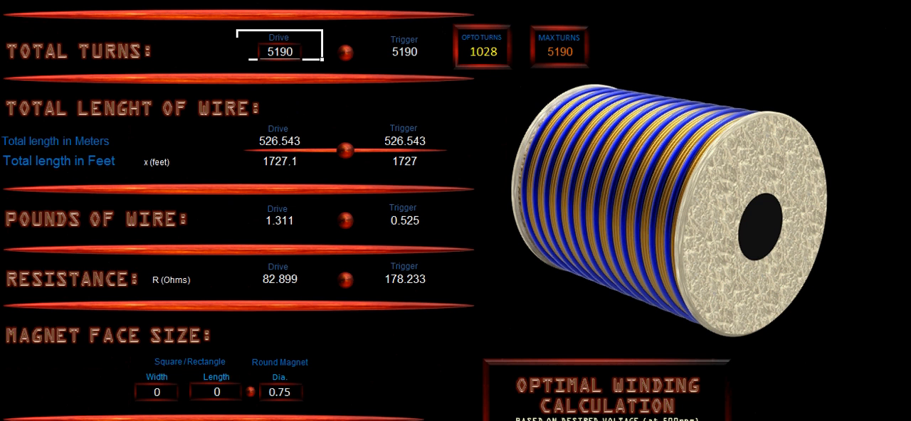
mouse_move(113, 195)
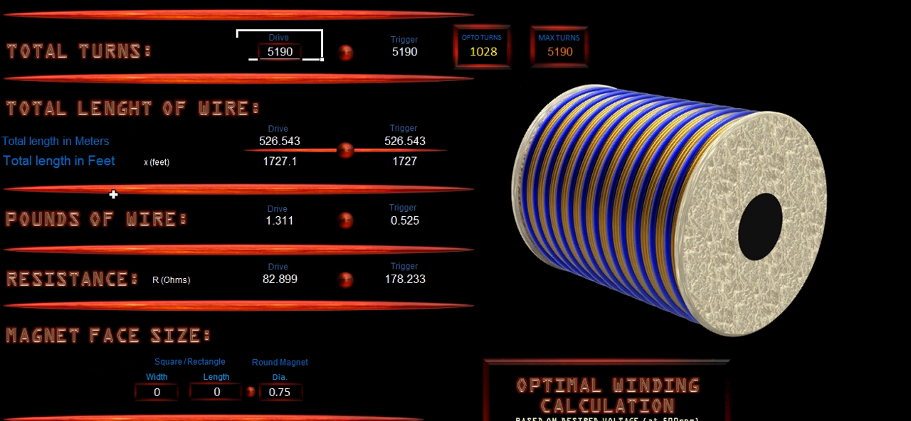
mouse_move(10, 234)
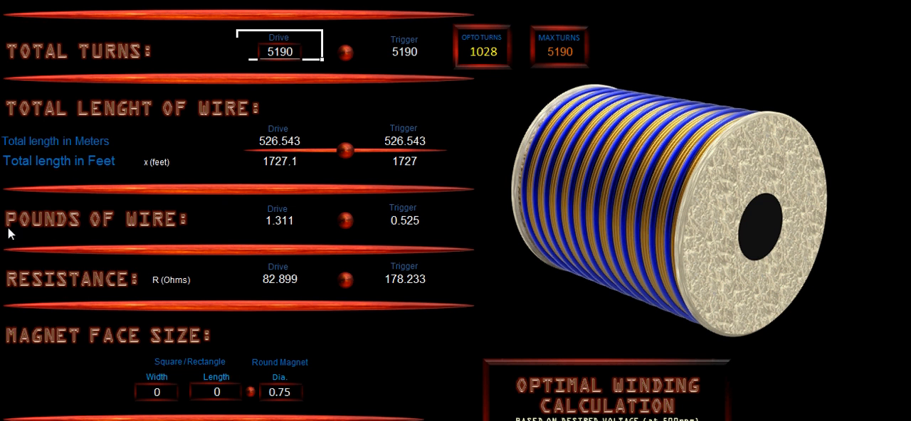
mouse_move(452, 231)
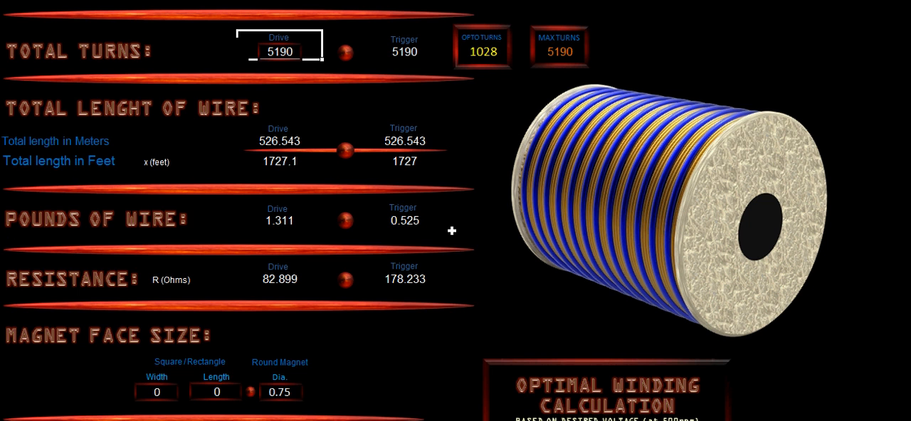
scroll("down", 3)
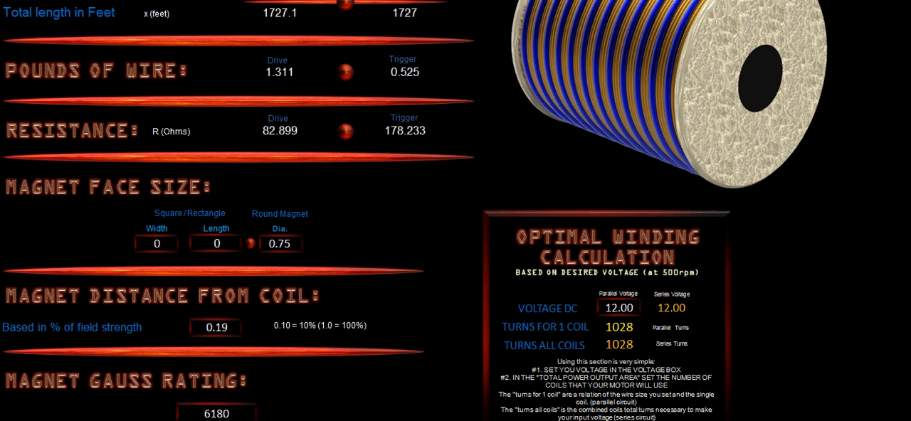
mouse_move(365, 160)
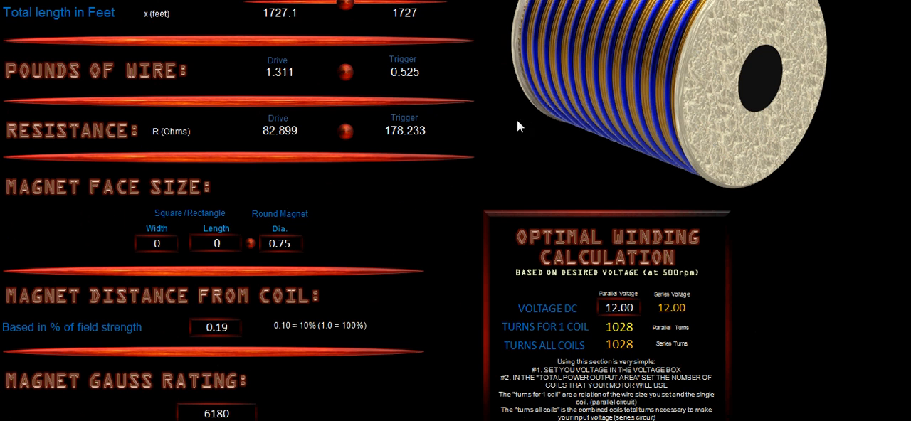
scroll("down", 3)
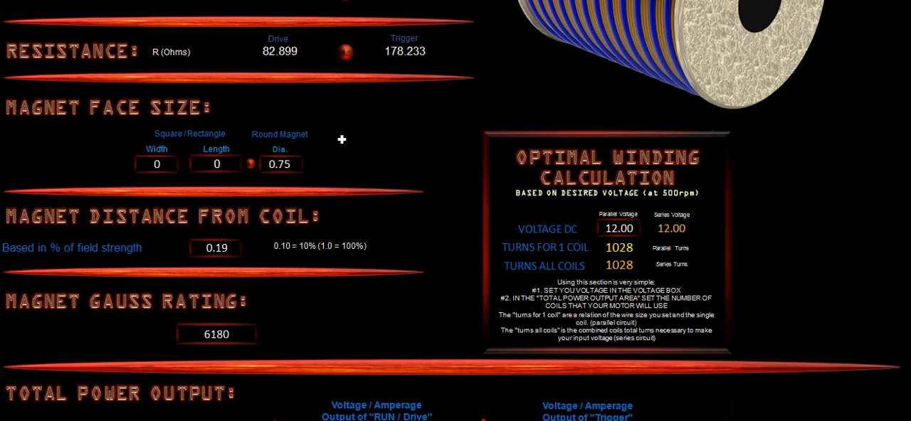
mouse_move(100, 164)
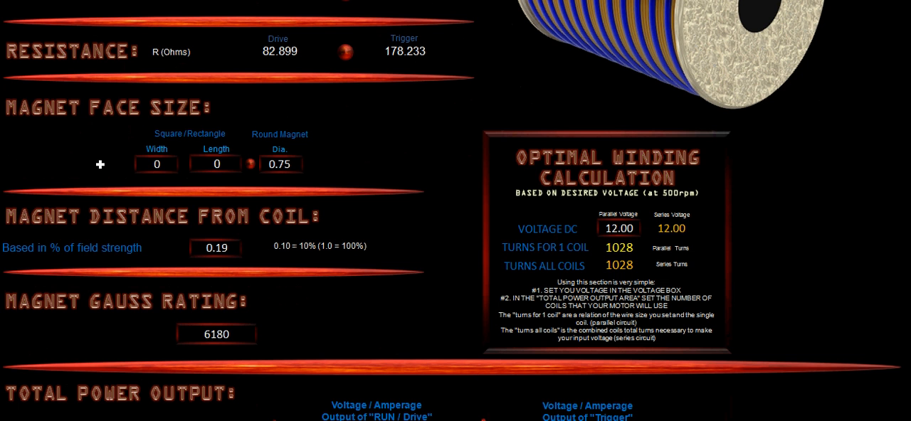
mouse_move(201, 115)
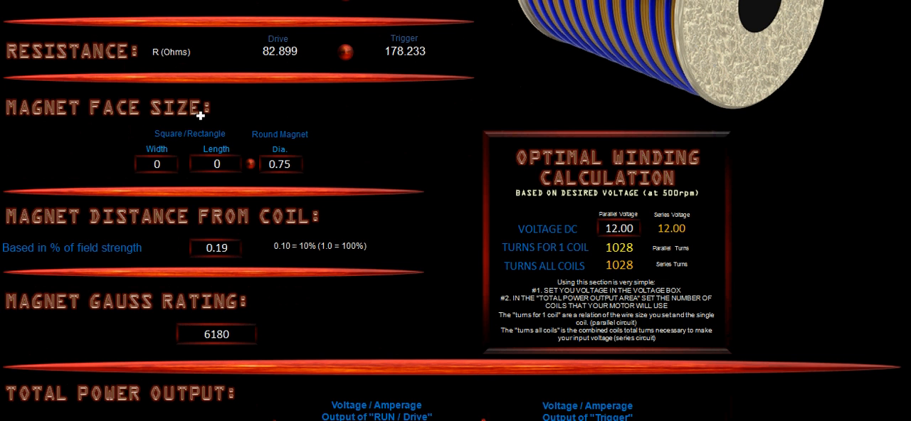
mouse_move(209, 119)
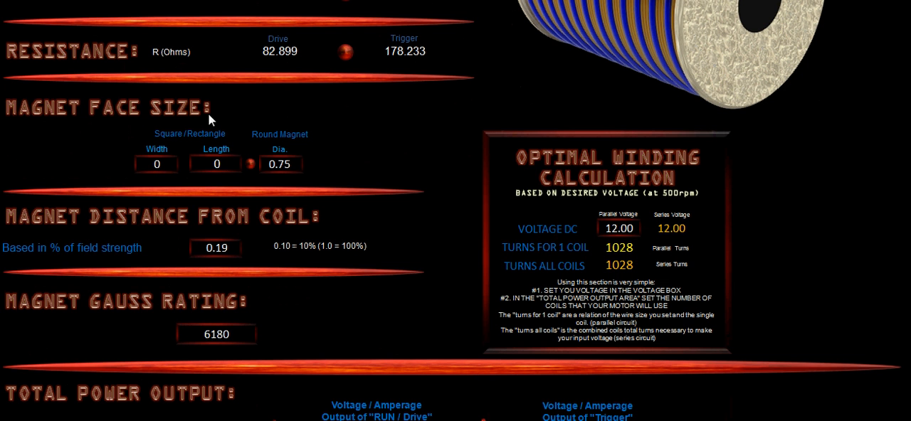
mouse_move(184, 176)
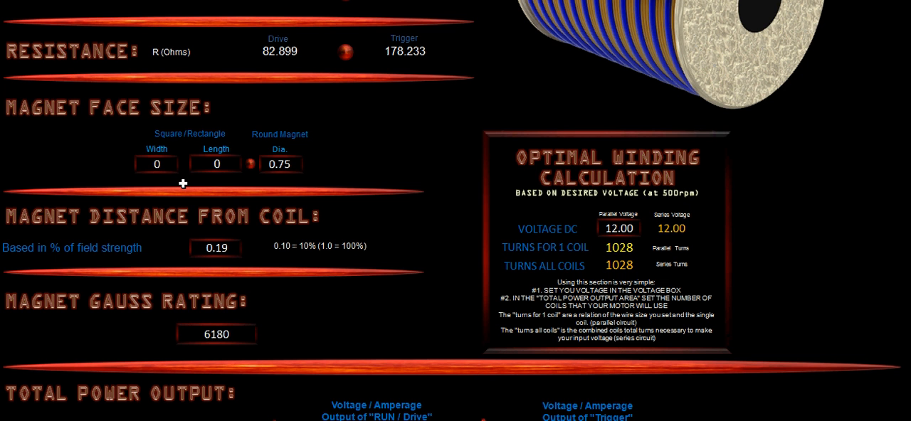
mouse_move(294, 178)
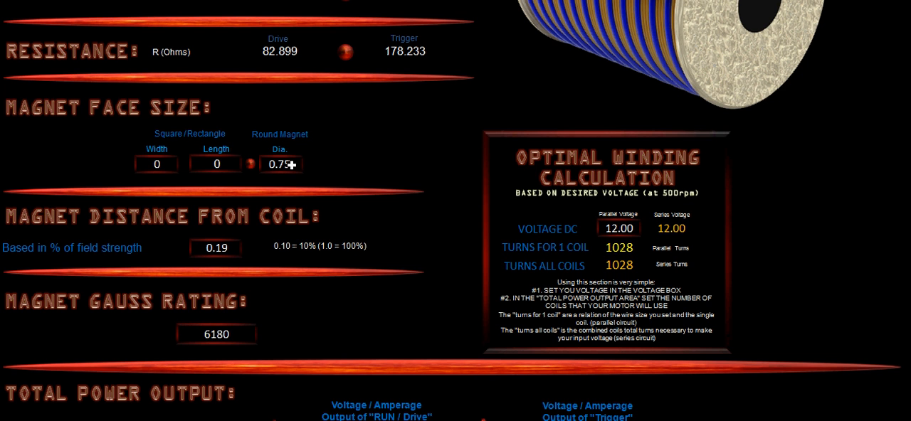
mouse_move(335, 163)
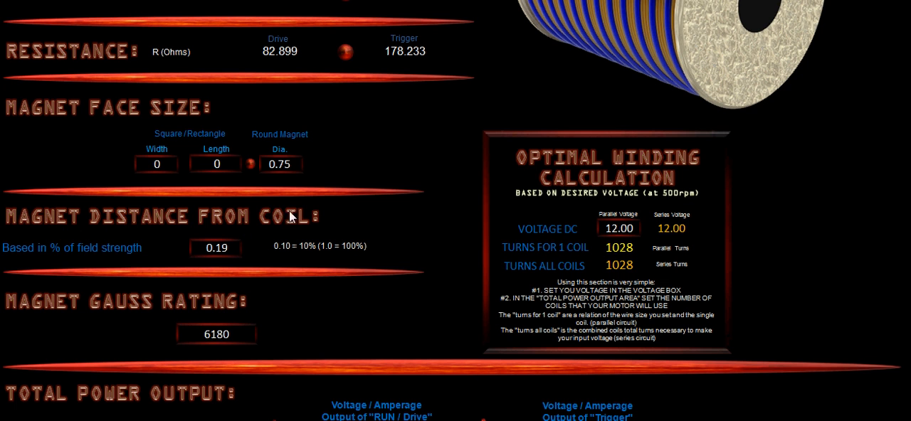
mouse_move(402, 242)
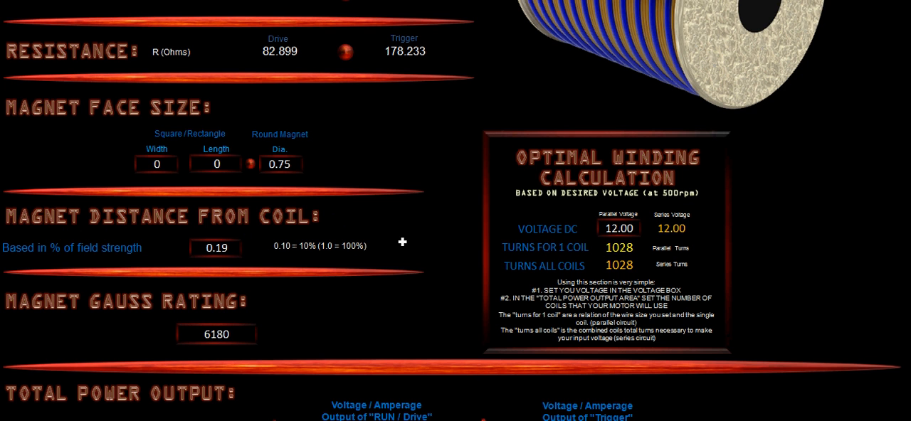
- Scroll down to the Magnet Gauss Rating cell showing 6180
scroll("down", 3)
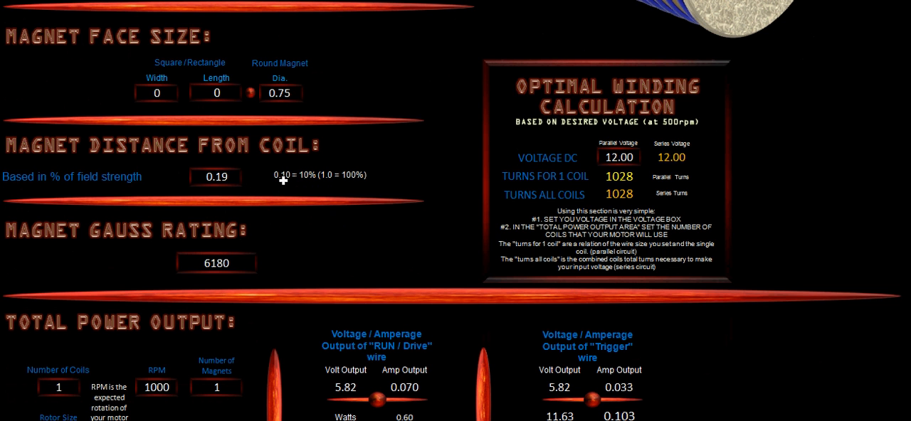
mouse_move(312, 188)
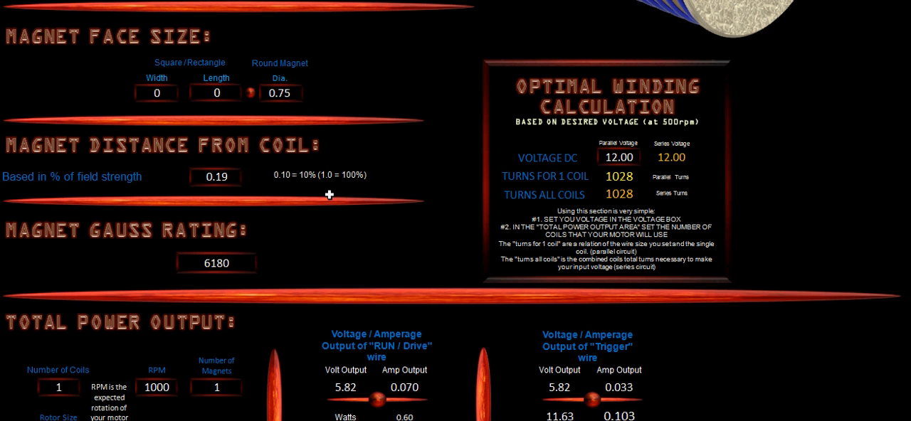
mouse_move(383, 184)
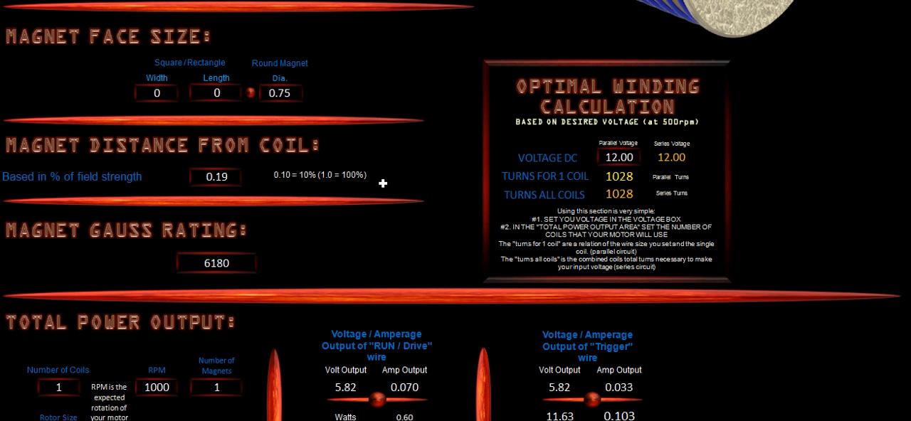
mouse_move(319, 254)
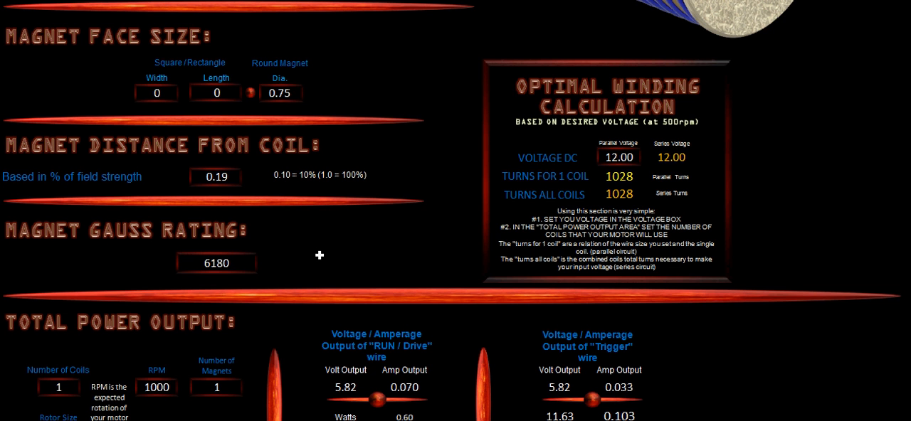
mouse_move(238, 176)
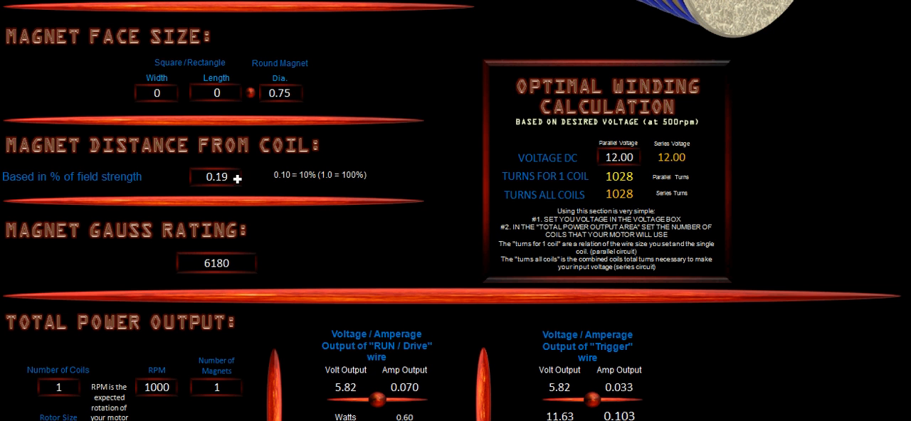
mouse_move(257, 244)
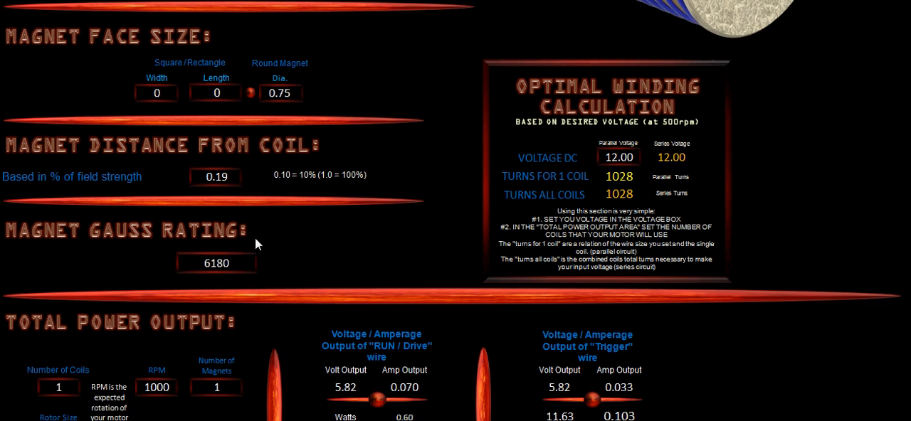
scroll("down", 3)
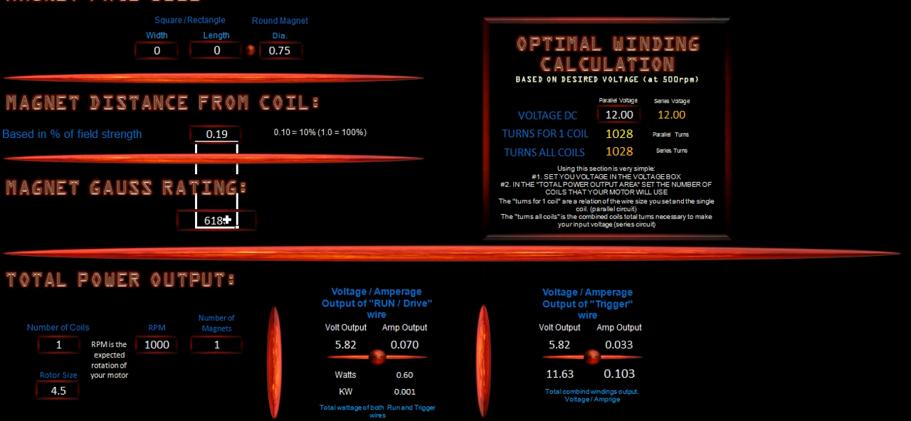
- Enter a 6000 magnet gauss rating, then select the Voltage DC cell
type("6000")
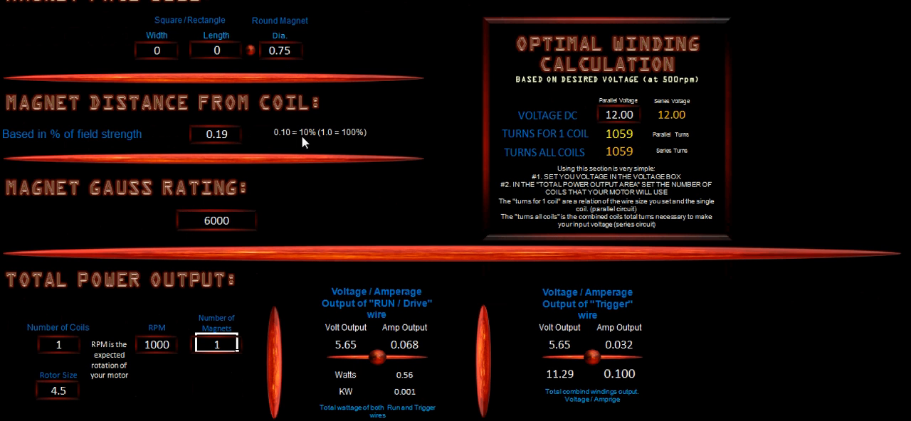
mouse_move(330, 215)
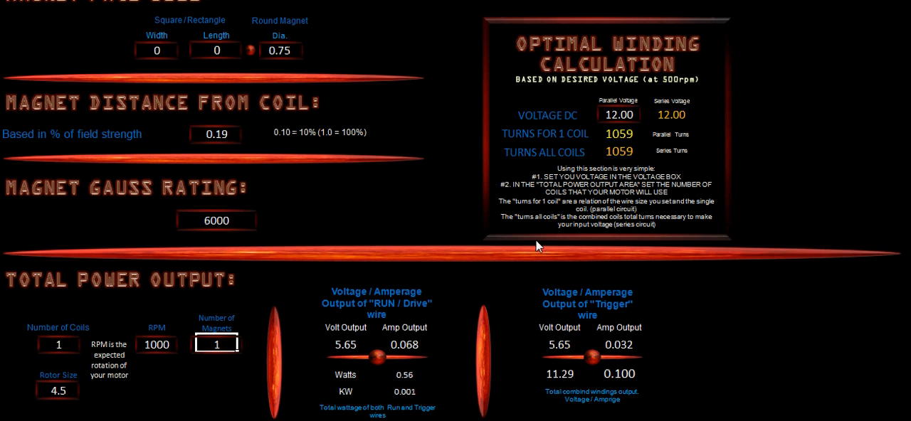
mouse_move(600, 121)
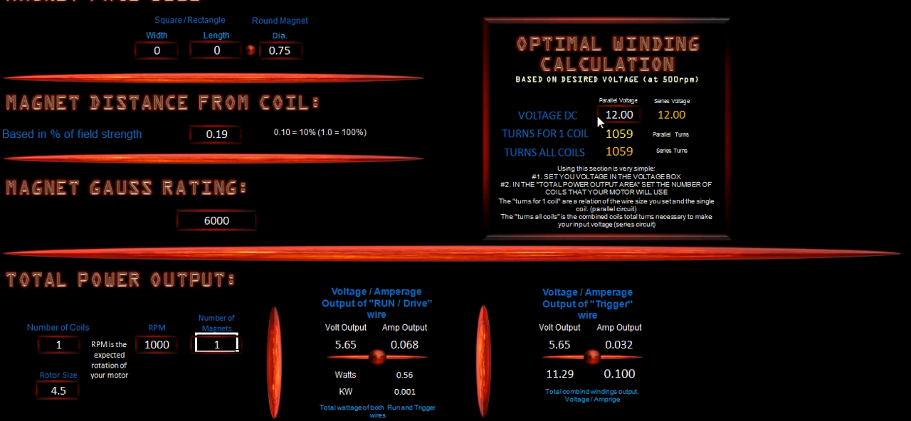
left_click(618, 115)
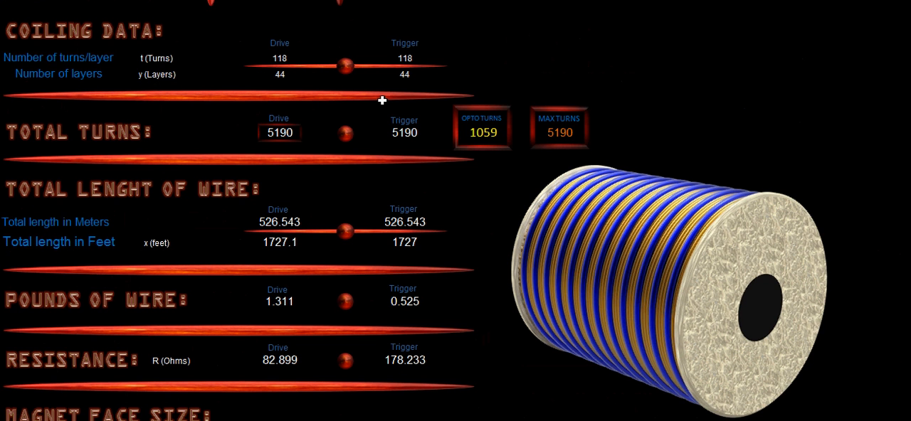
mouse_move(500, 119)
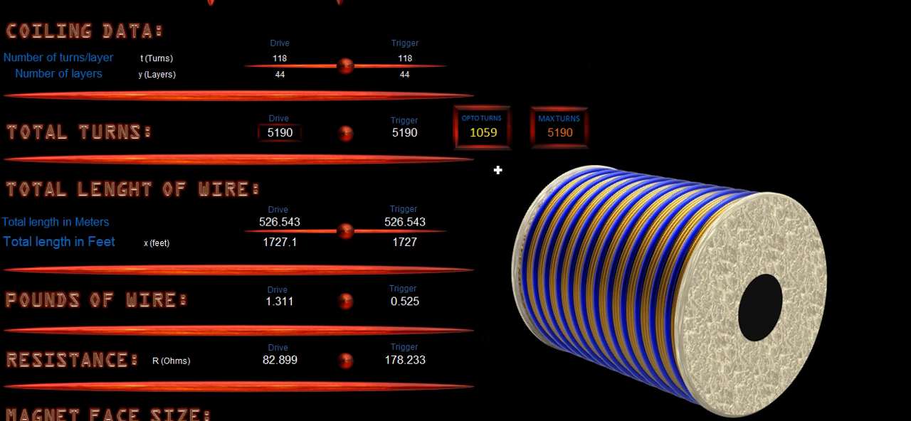
scroll("down", 3)
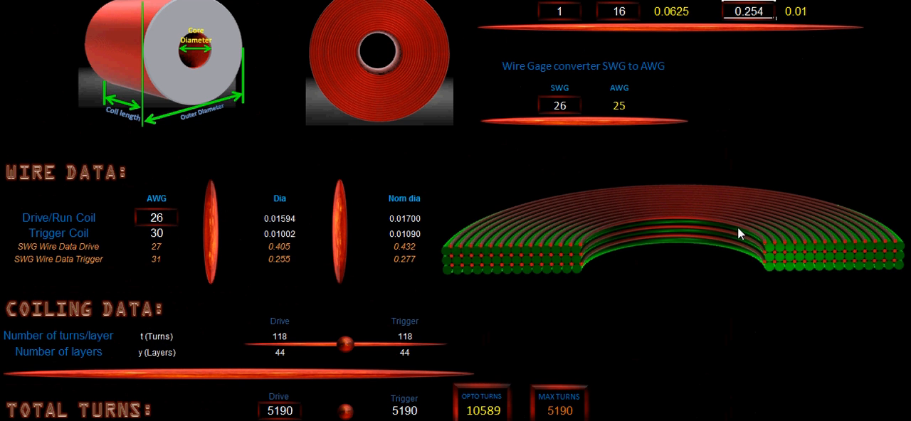
scroll("down", 3)
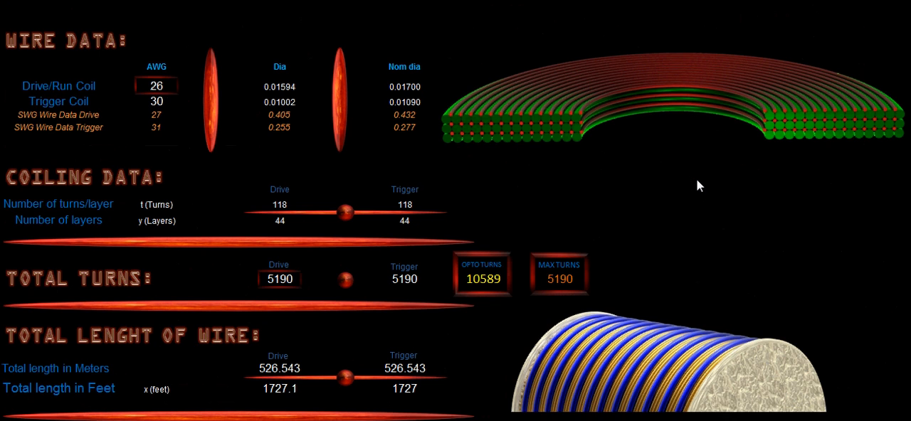
mouse_move(457, 294)
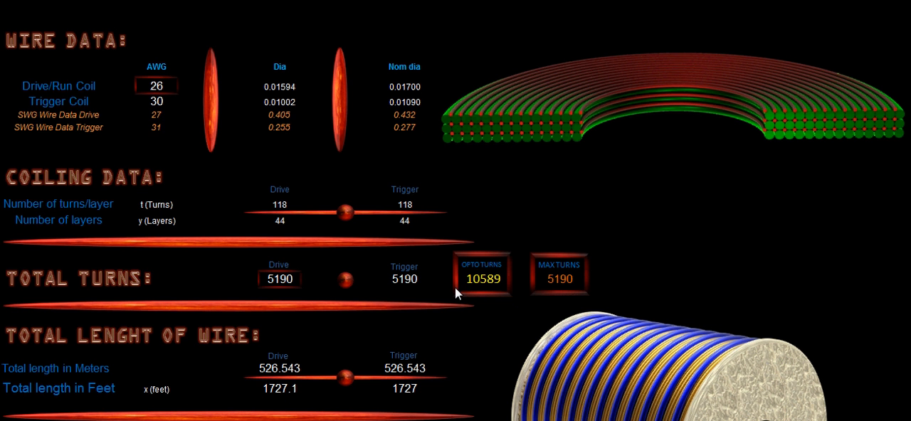
mouse_move(489, 290)
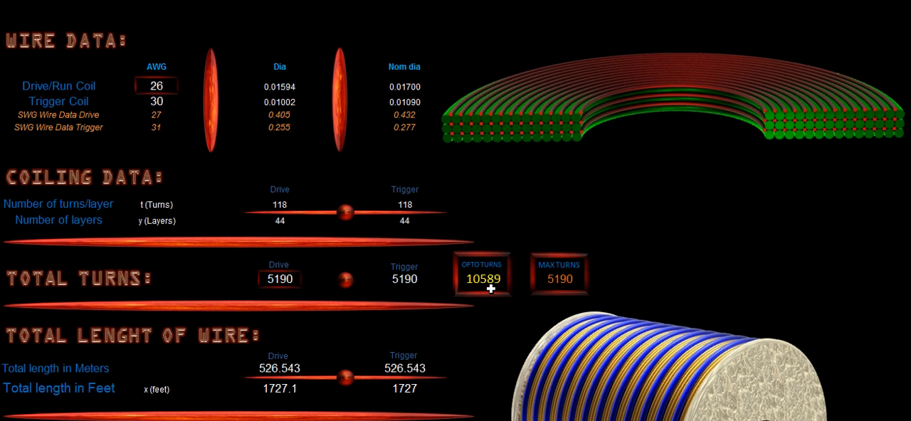
mouse_move(267, 216)
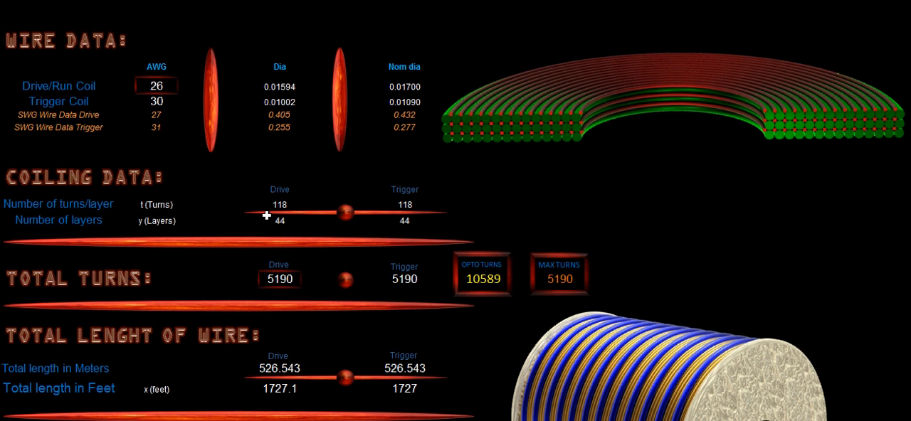
scroll("up", 3)
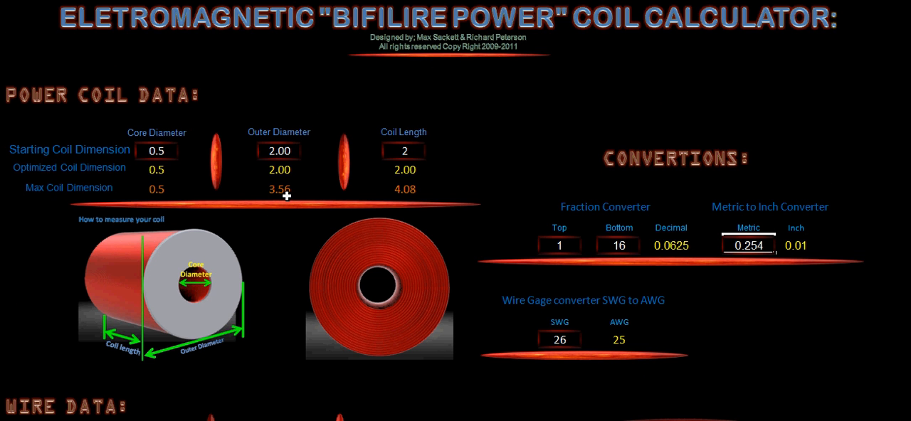
mouse_move(298, 195)
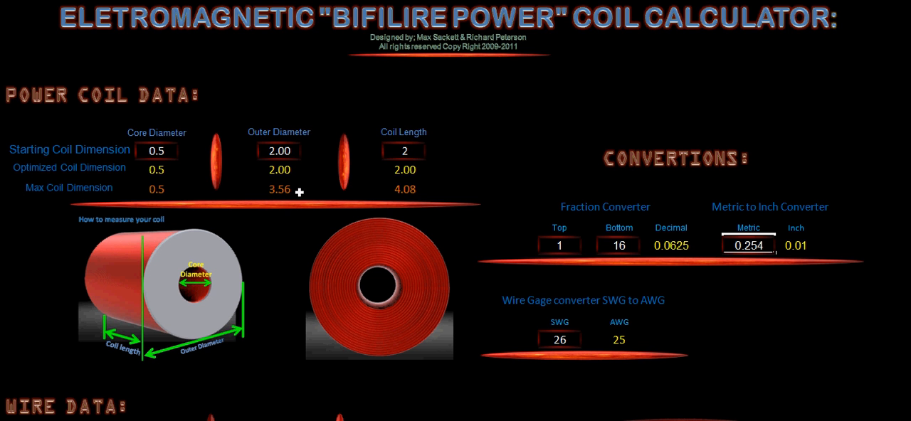
mouse_move(434, 189)
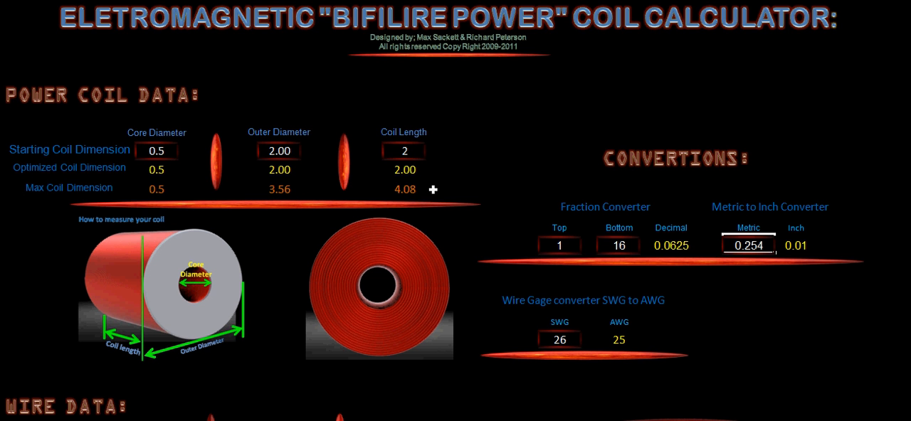
scroll("down", 3)
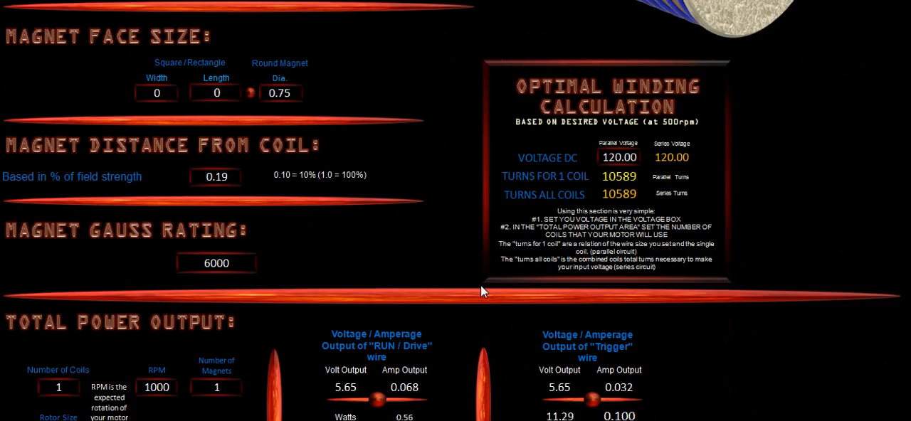
left_click(618, 157)
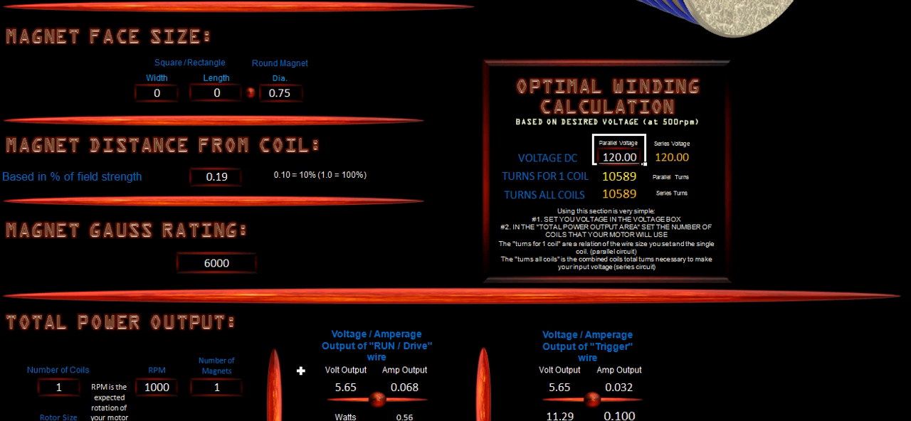
mouse_move(650, 177)
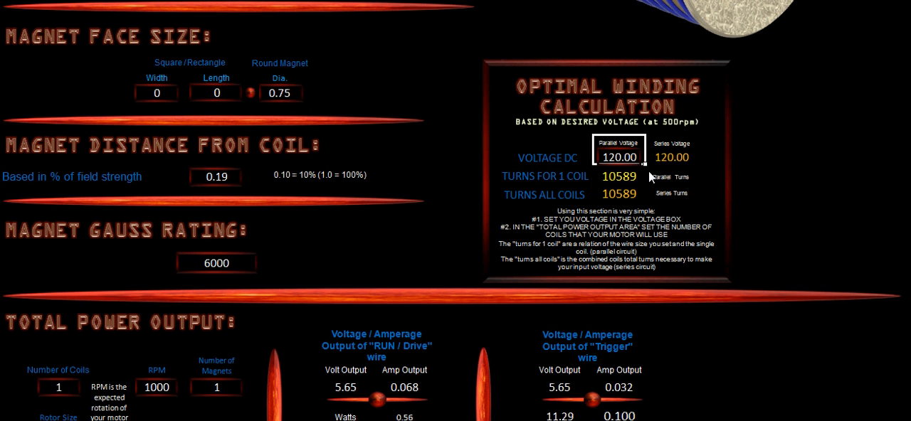
scroll("down", 3)
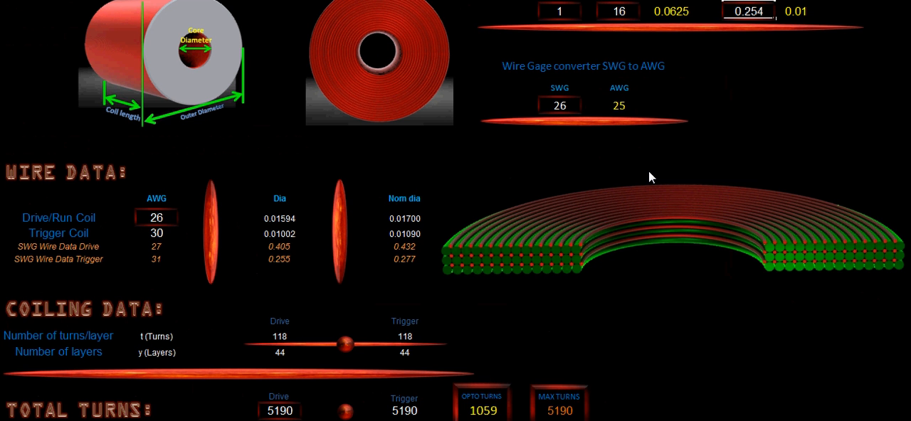
scroll("up", 3)
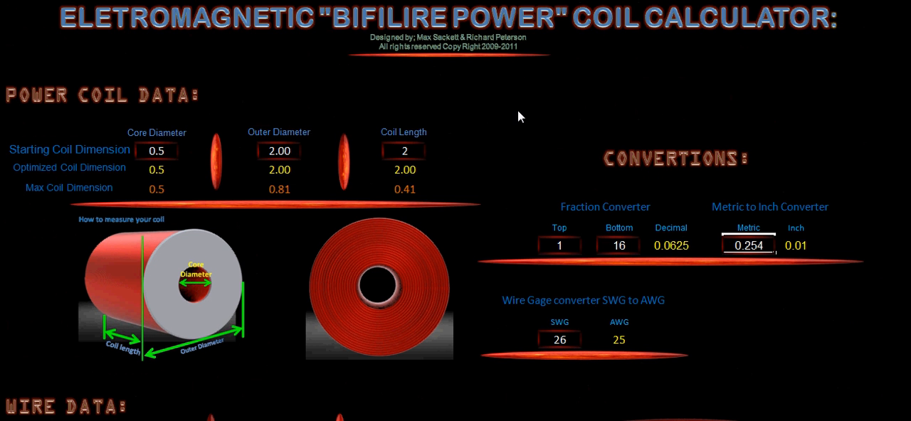
mouse_move(393, 185)
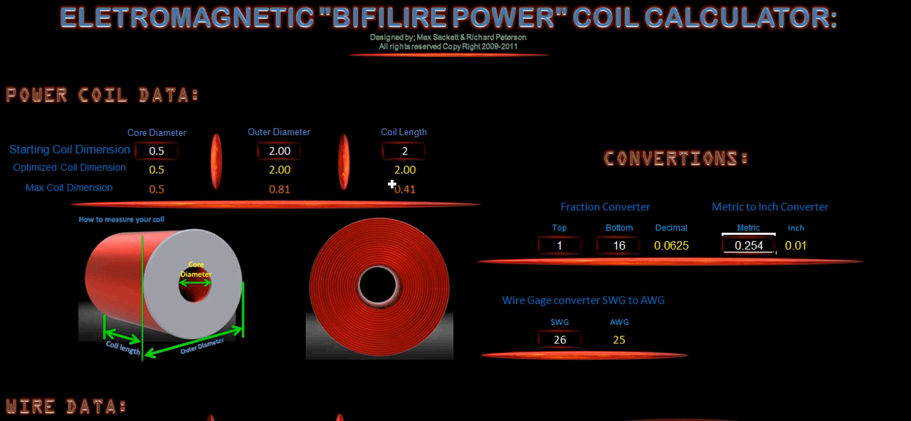
scroll("down", 3)
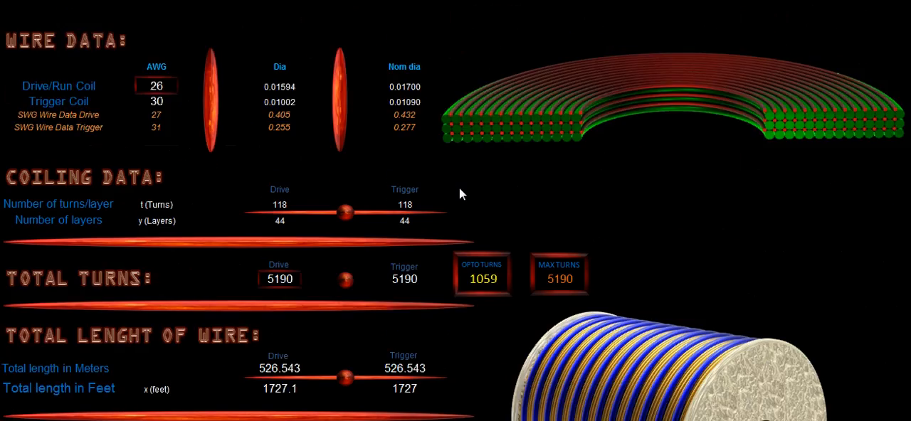
scroll("down", 3)
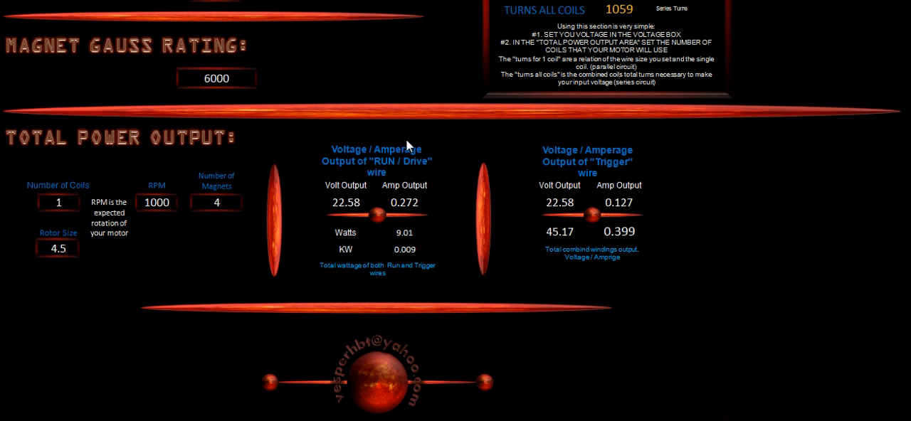
mouse_move(347, 198)
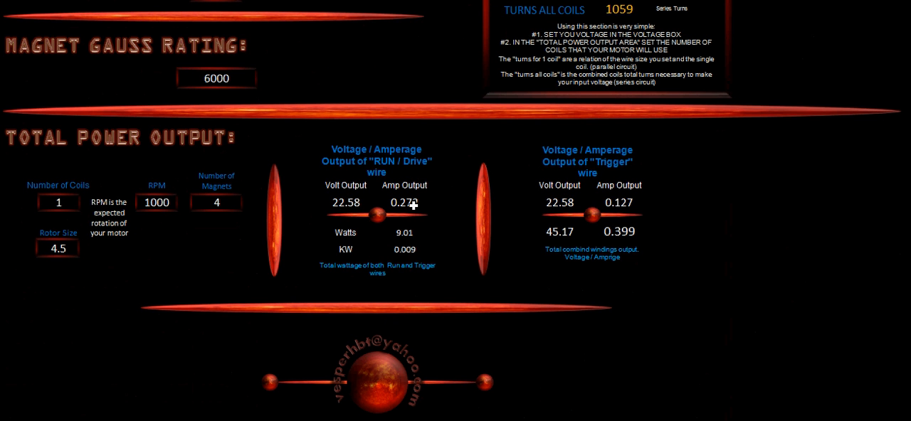
mouse_move(344, 221)
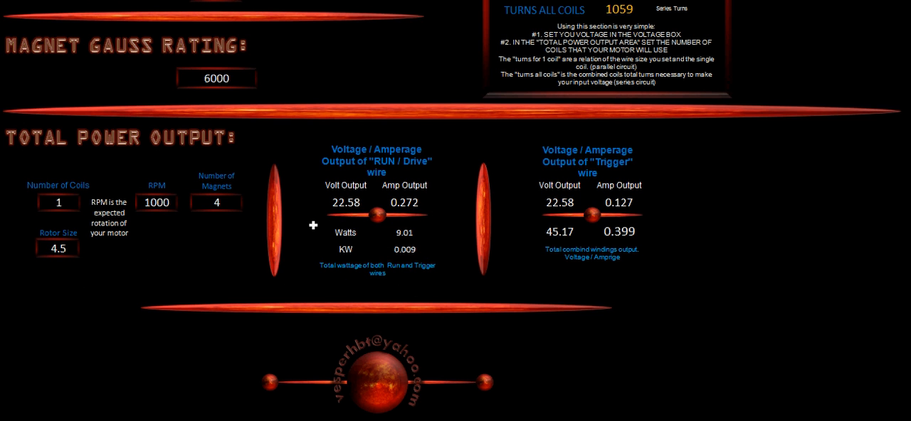
mouse_move(321, 249)
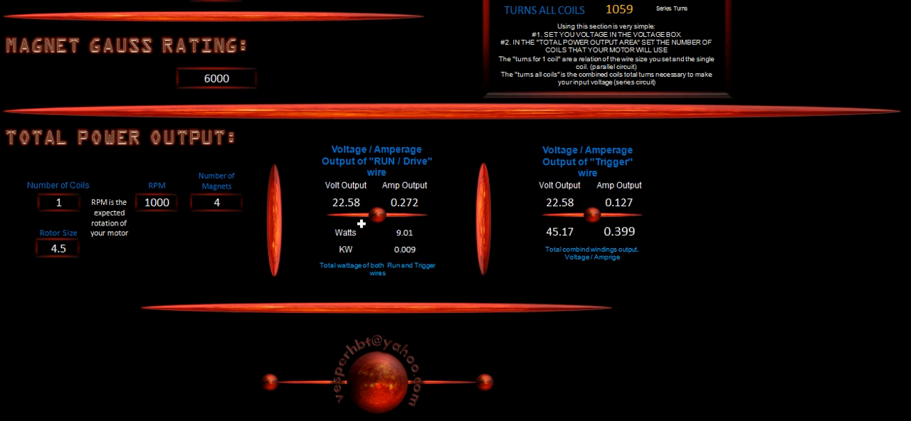
mouse_move(653, 271)
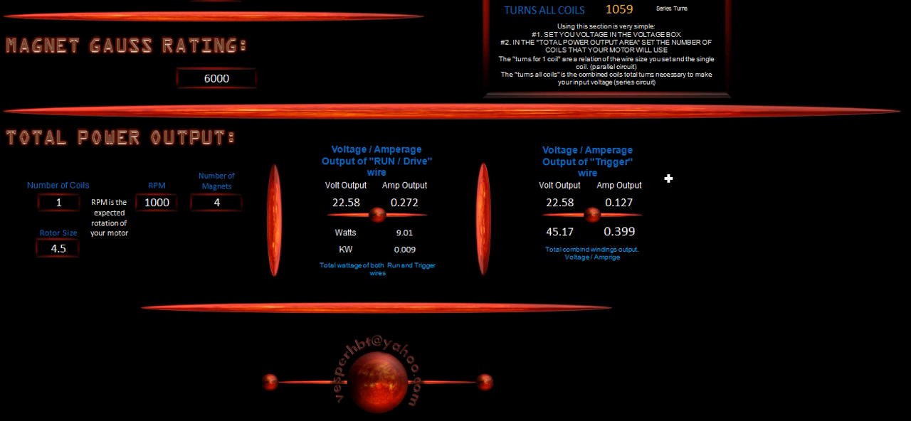
mouse_move(529, 181)
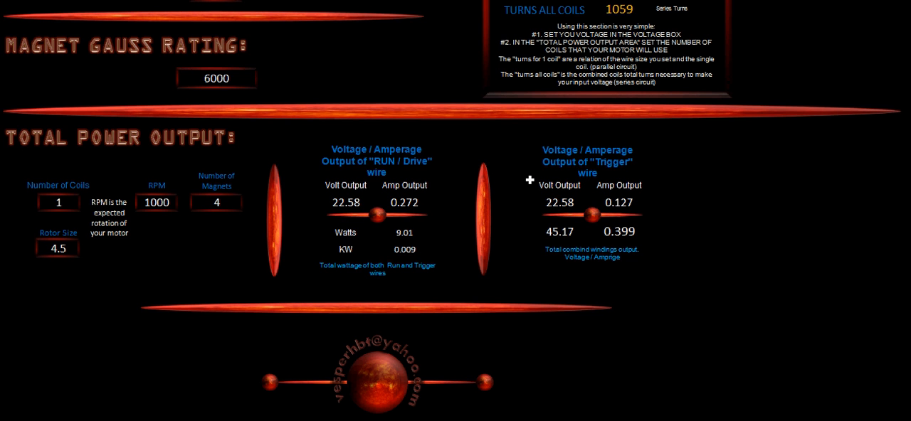
mouse_move(516, 235)
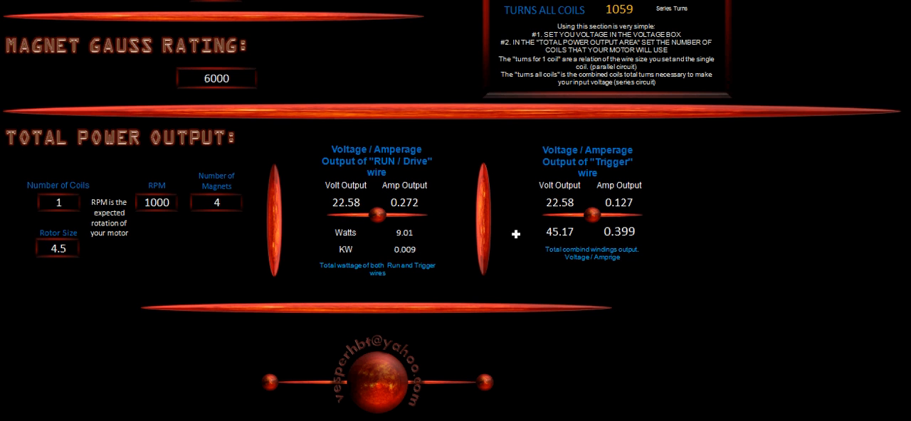
mouse_move(612, 275)
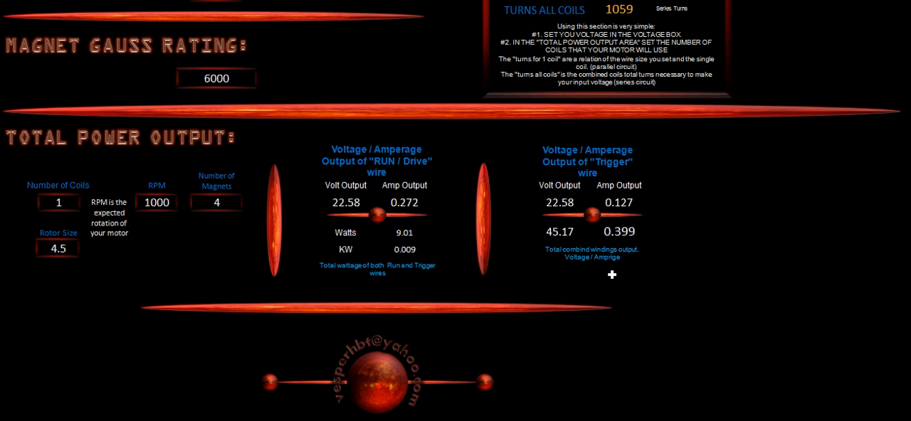
mouse_move(458, 165)
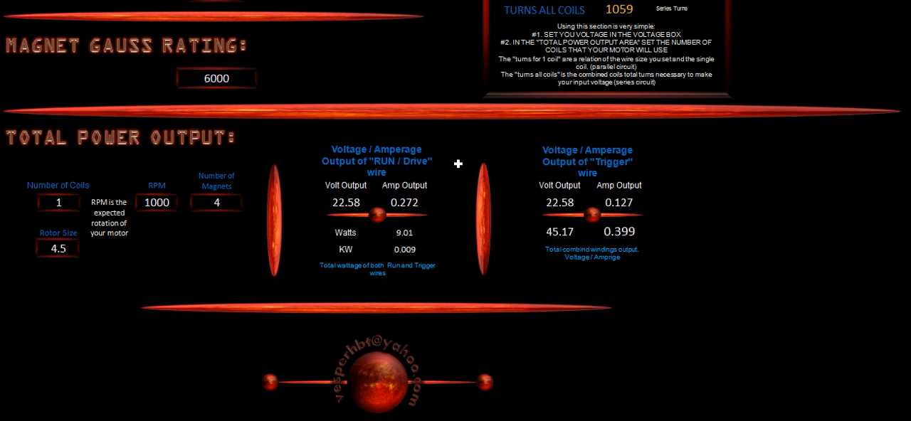
mouse_move(667, 203)
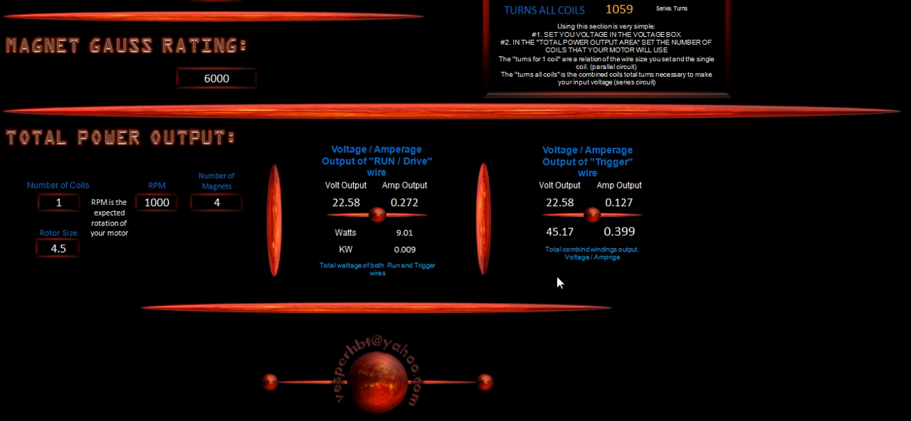
mouse_move(627, 237)
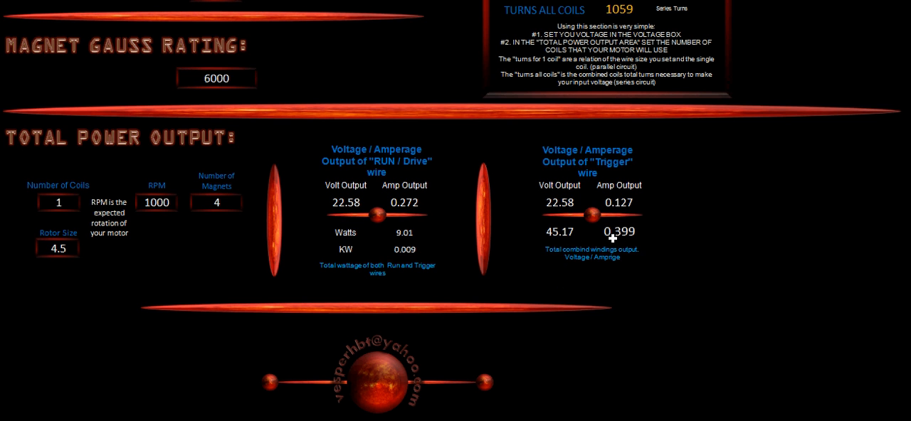
mouse_move(657, 248)
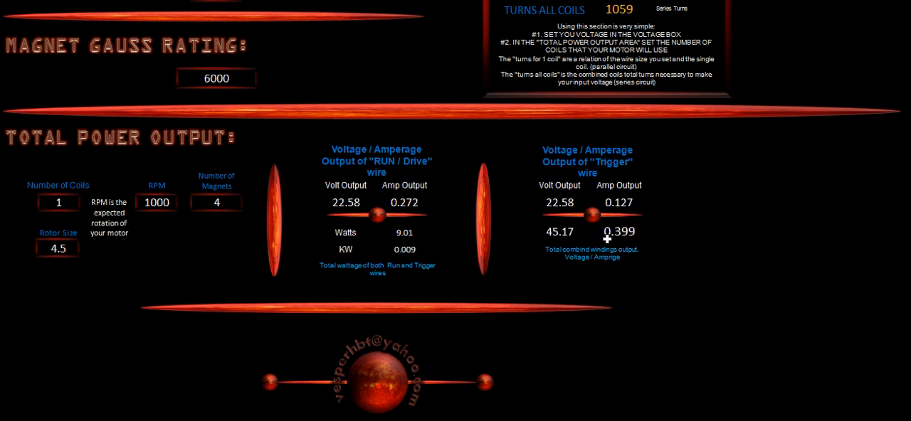
mouse_move(216, 290)
type("8")
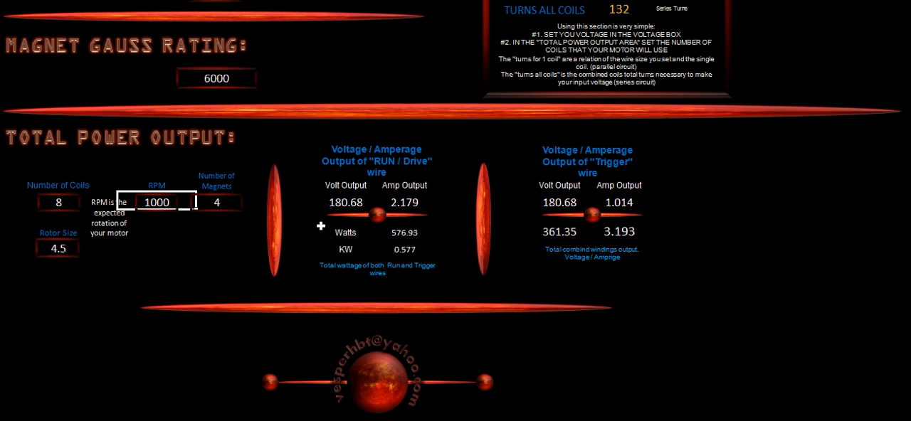
mouse_move(396, 247)
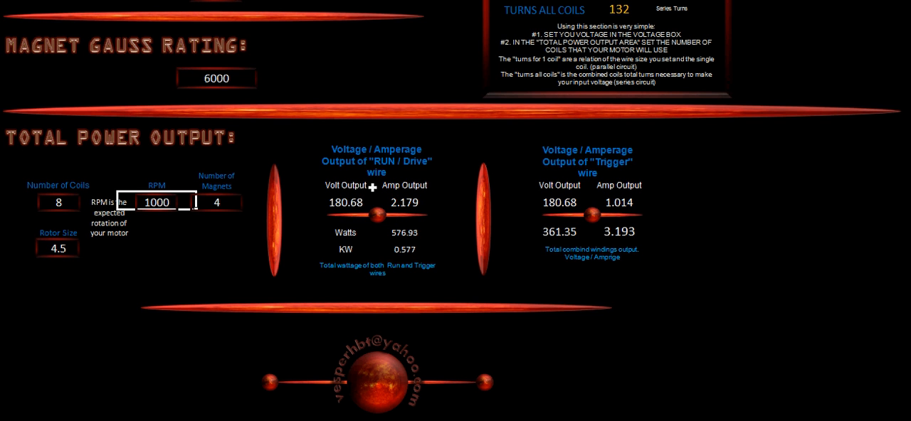
mouse_move(420, 208)
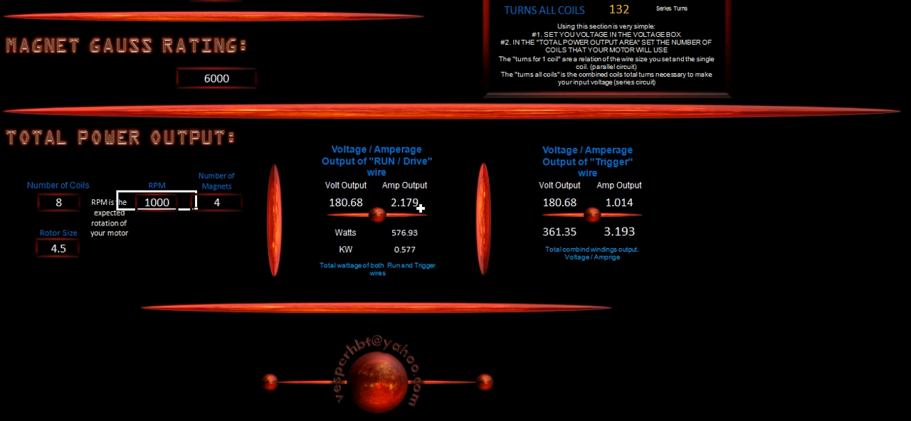
mouse_move(605, 185)
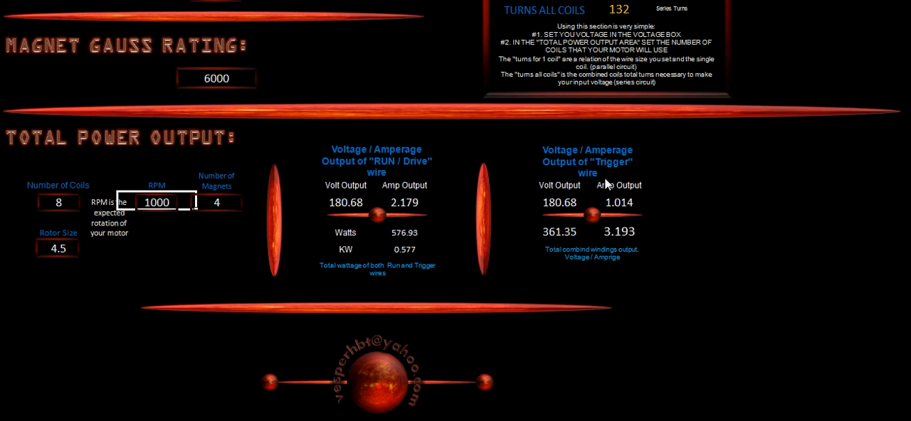
mouse_move(640, 193)
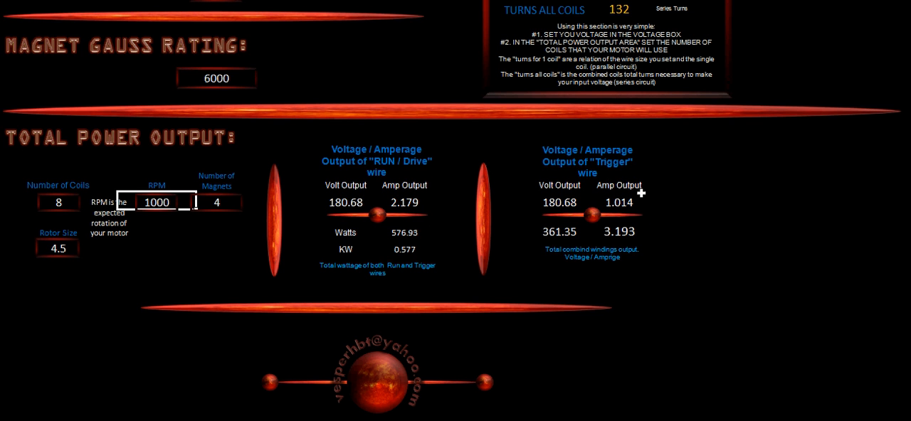
mouse_move(580, 249)
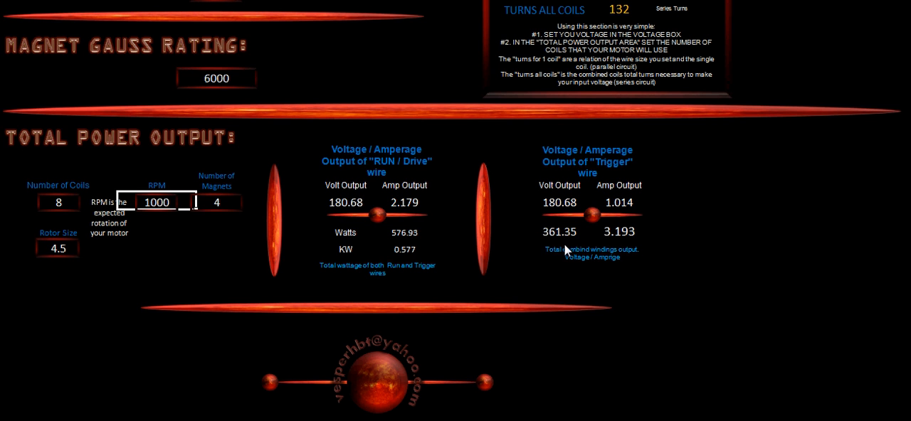
mouse_move(624, 246)
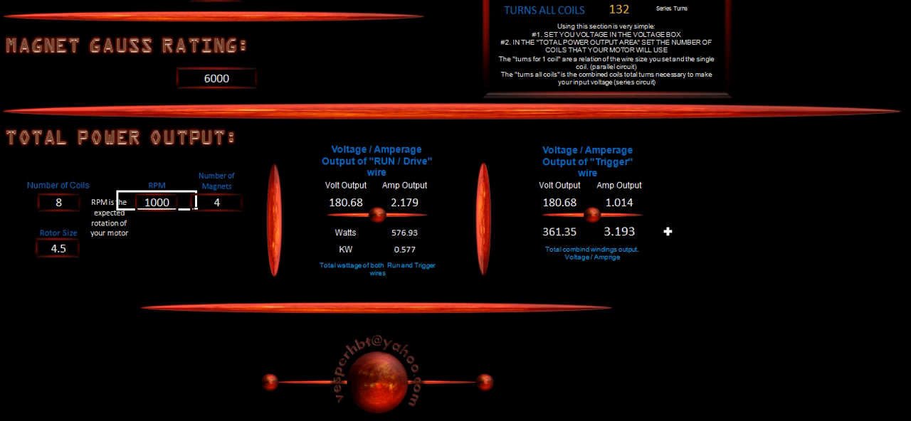
- Select the Number of Magnets box to use 8 magnets
left_click(216, 202)
type("8")
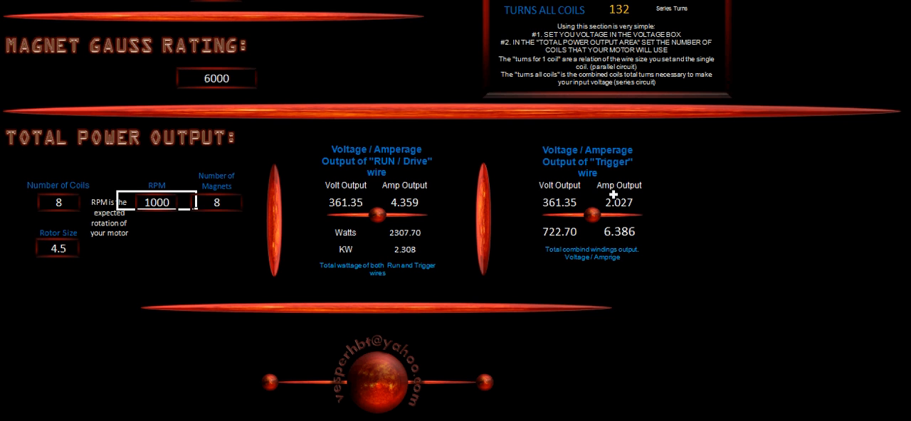
mouse_move(180, 237)
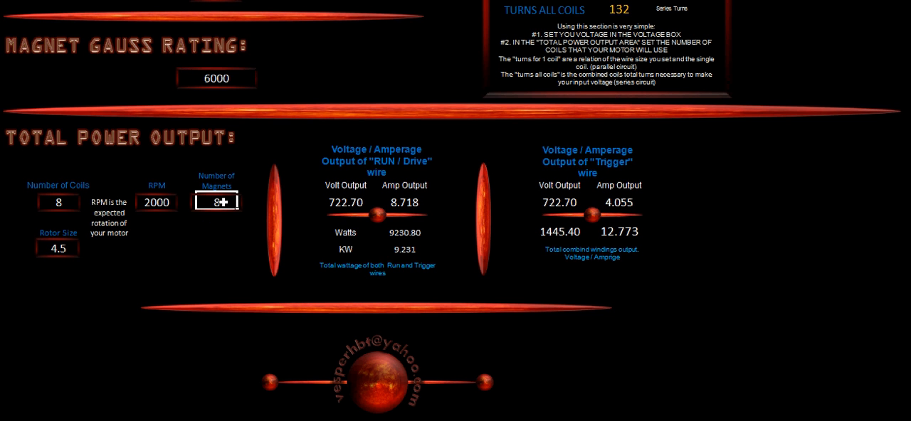
mouse_move(420, 228)
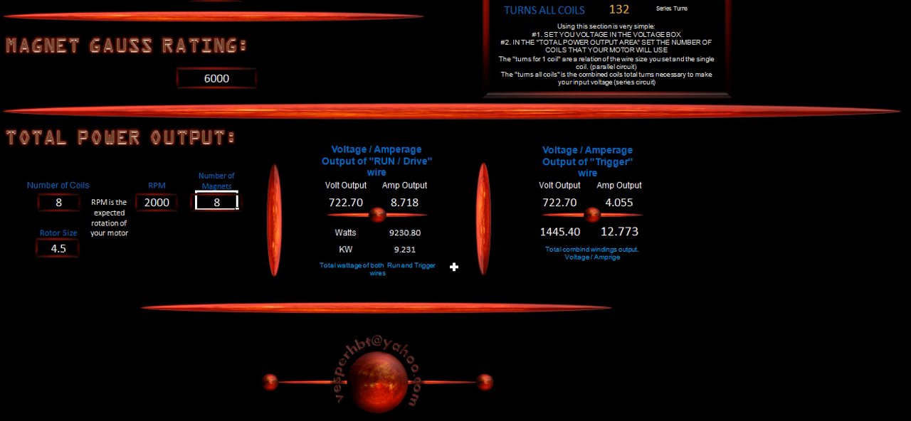
mouse_move(219, 241)
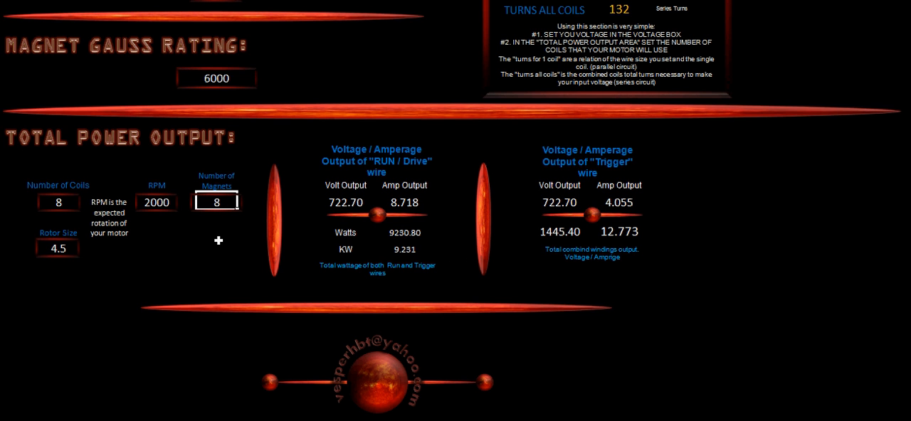
mouse_move(48, 255)
type("12")
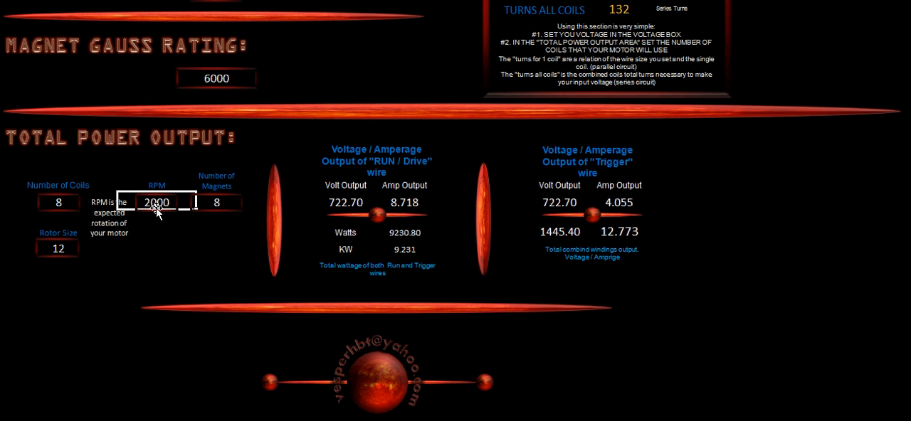
mouse_move(63, 263)
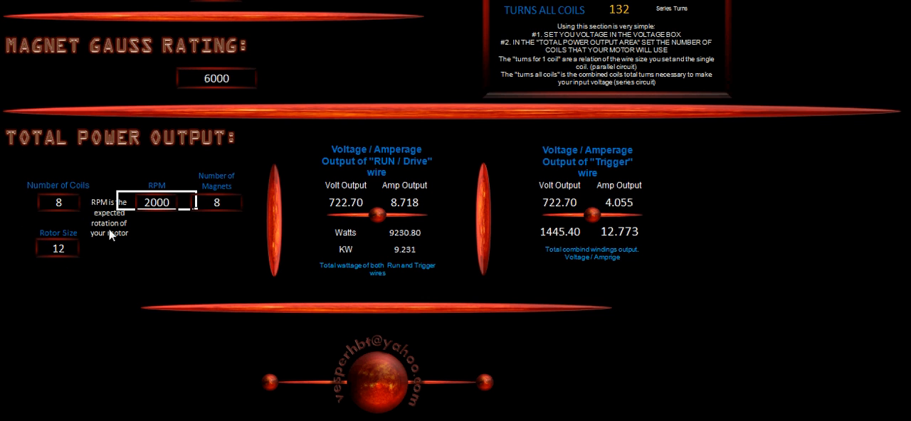
- Scroll up to the Power Coil Data showing core 0.5, outer 2.00, length 2
scroll("down", 3)
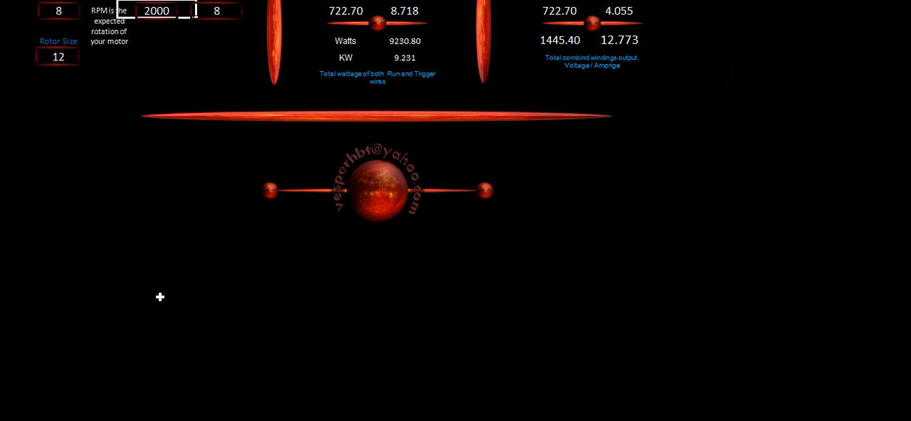
mouse_move(356, 267)
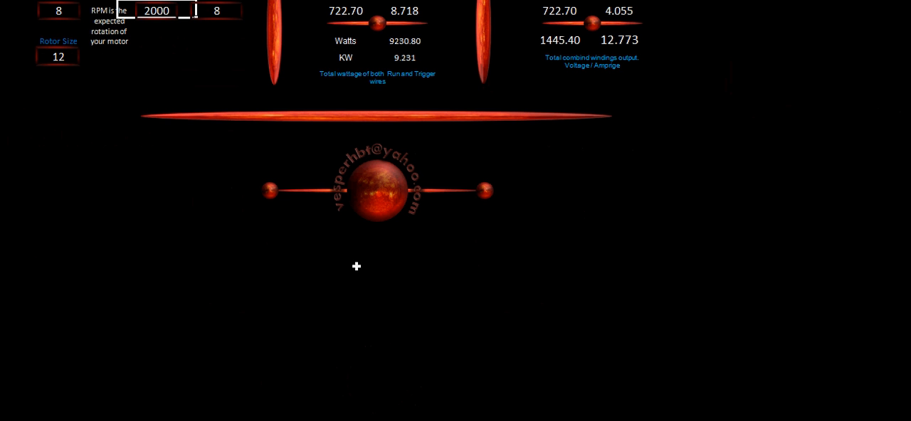
mouse_move(397, 254)
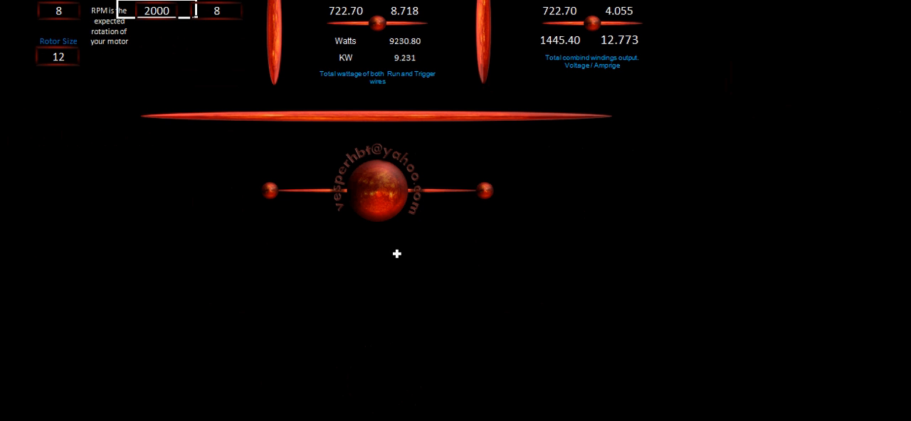
mouse_move(241, 286)
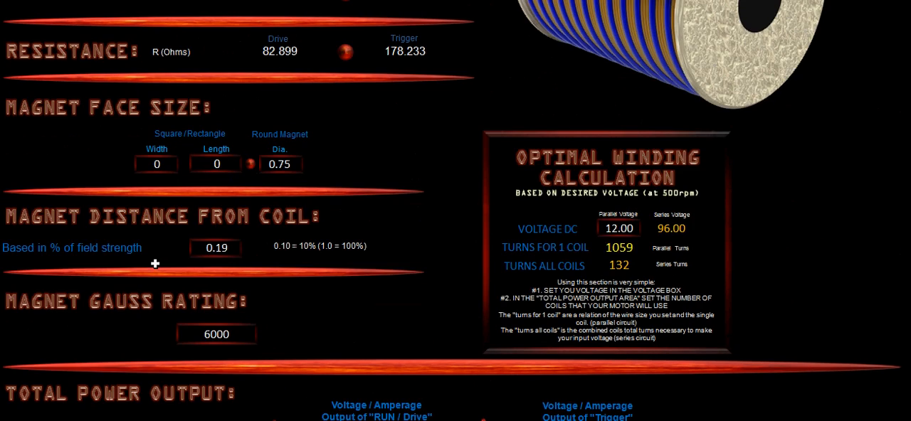
scroll("up", 3)
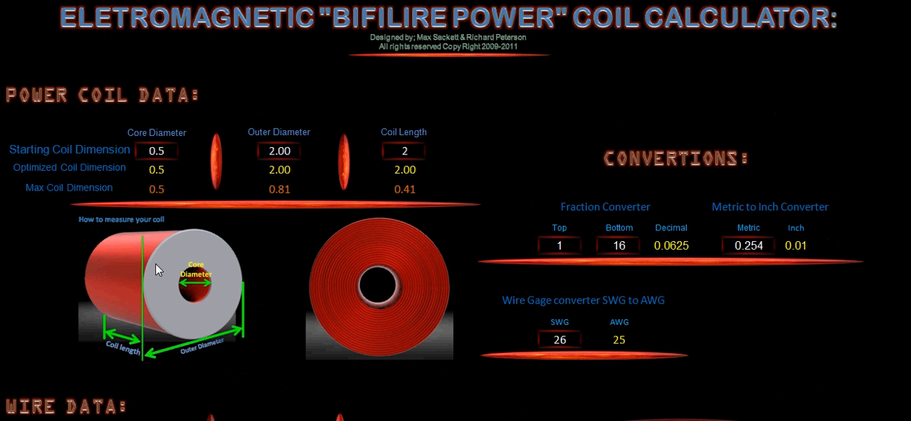
mouse_move(323, 365)
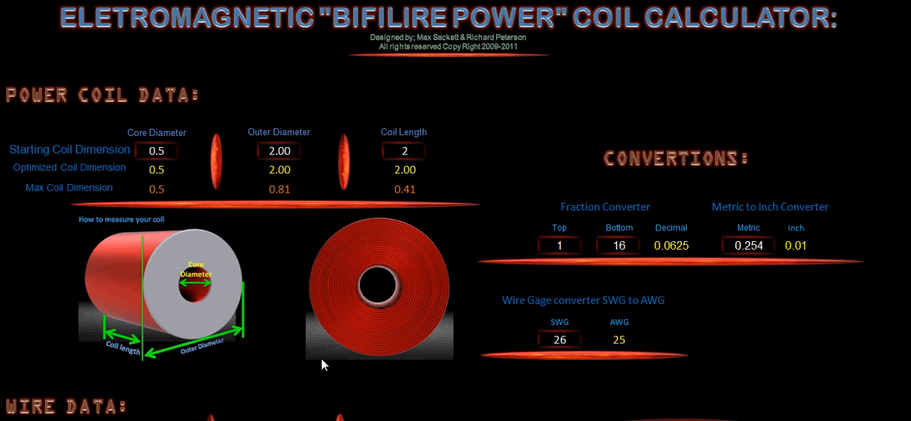